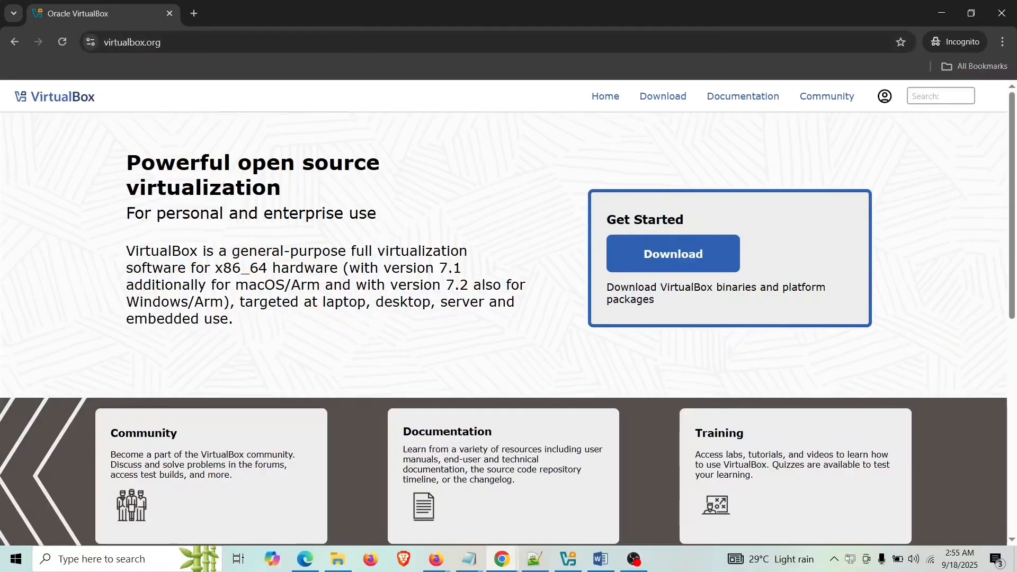
# - Reach the VirtualBox Downloads page listing the 7.2.2 platform packages
pyautogui.click(662, 97)
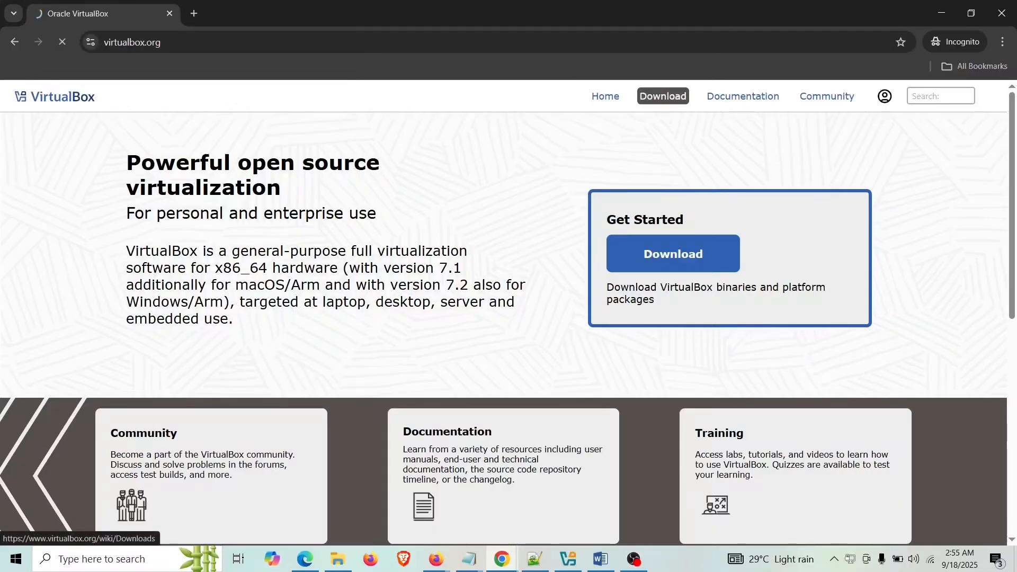
pyautogui.click(673, 253)
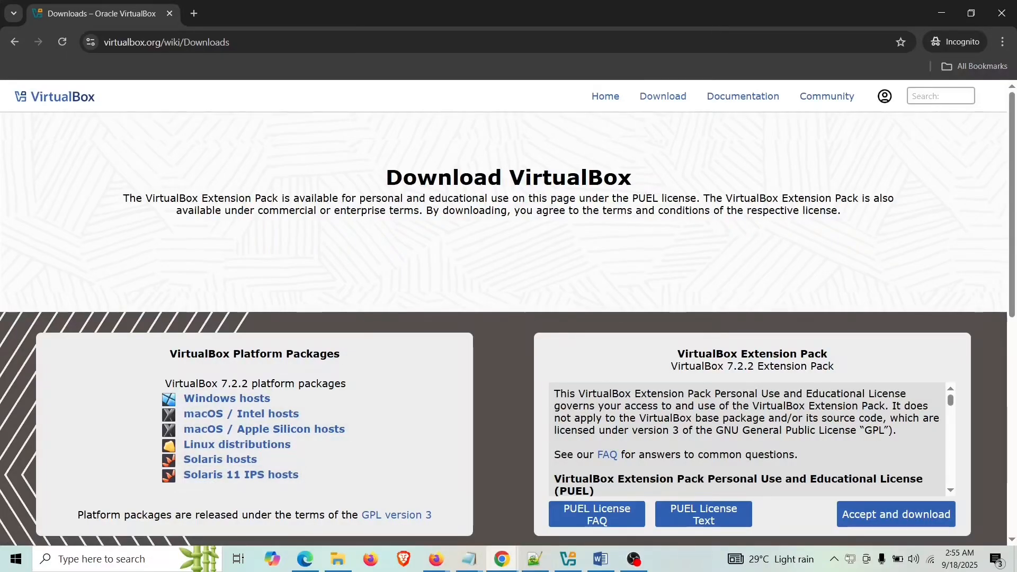
pyautogui.moveTo(227, 398)
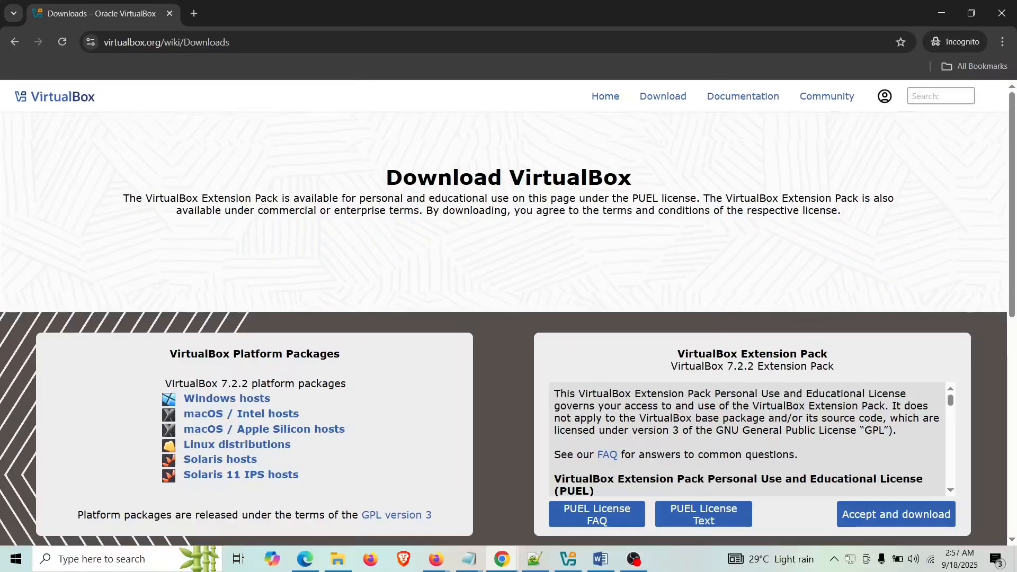
# - Go to ubuntu.com's Desktop download page and start the Intel/AMD 64-bit download
pyautogui.write('ubuntu.com')
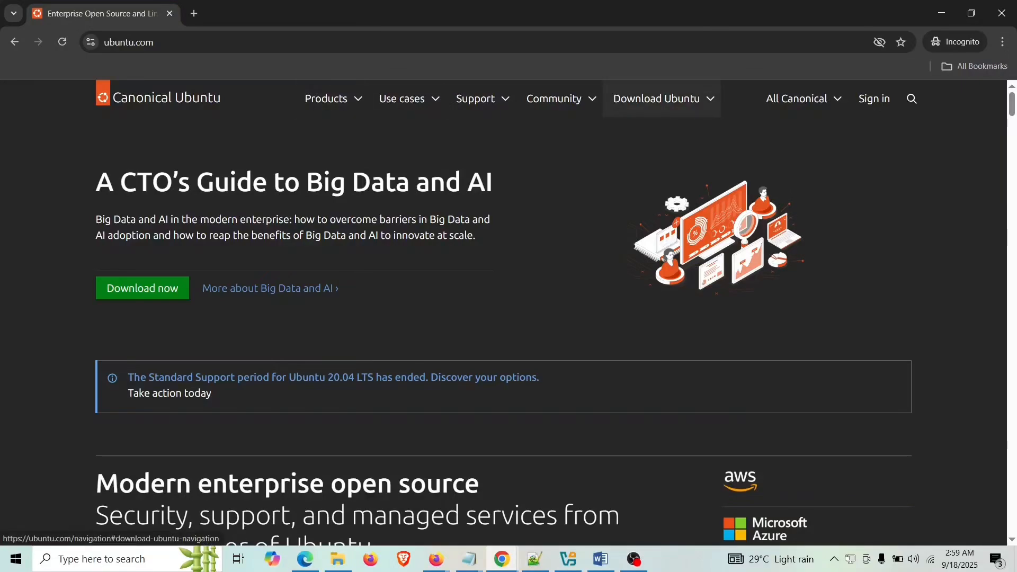
pyautogui.click(657, 99)
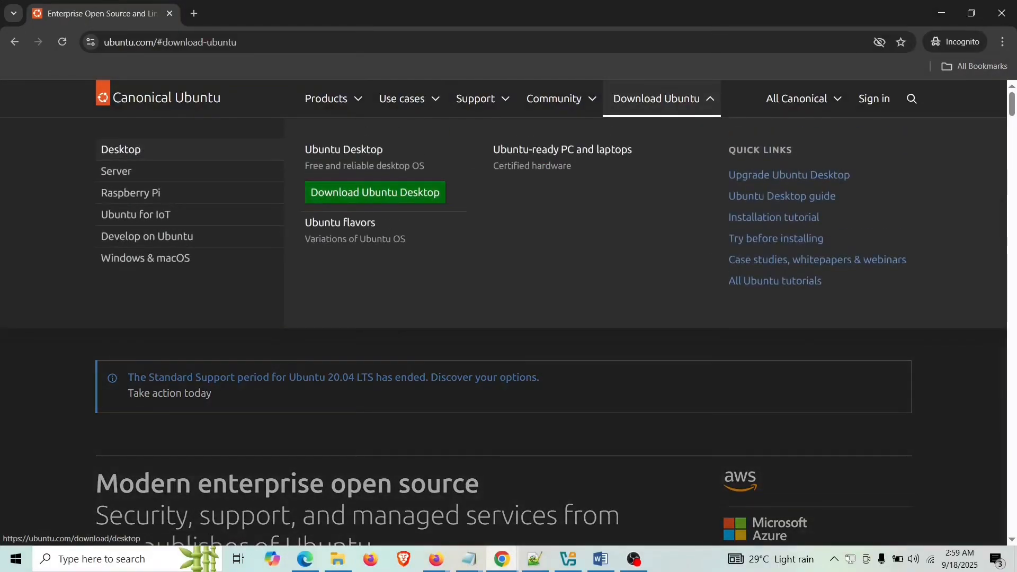
pyautogui.click(374, 192)
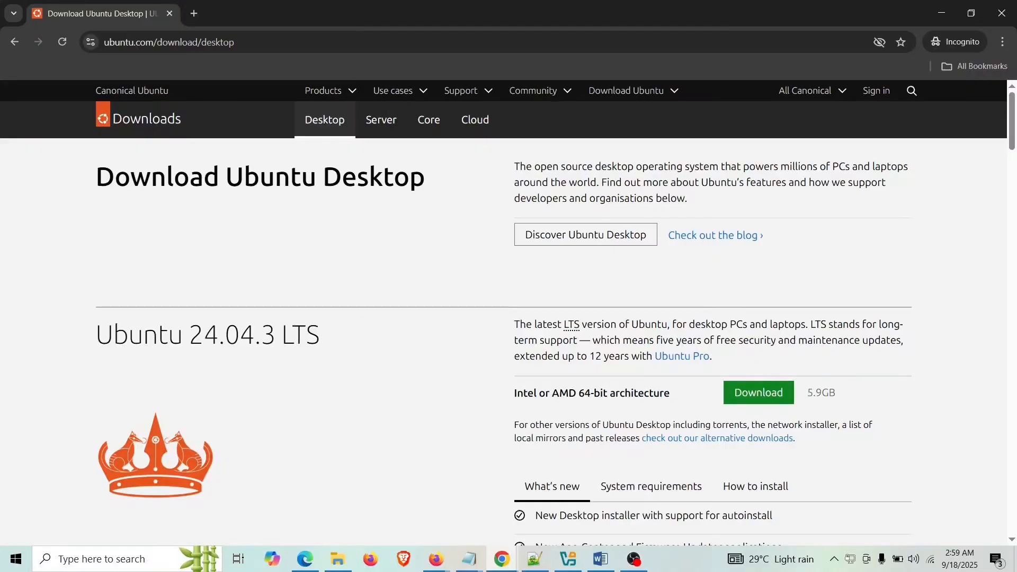
pyautogui.click(634, 559)
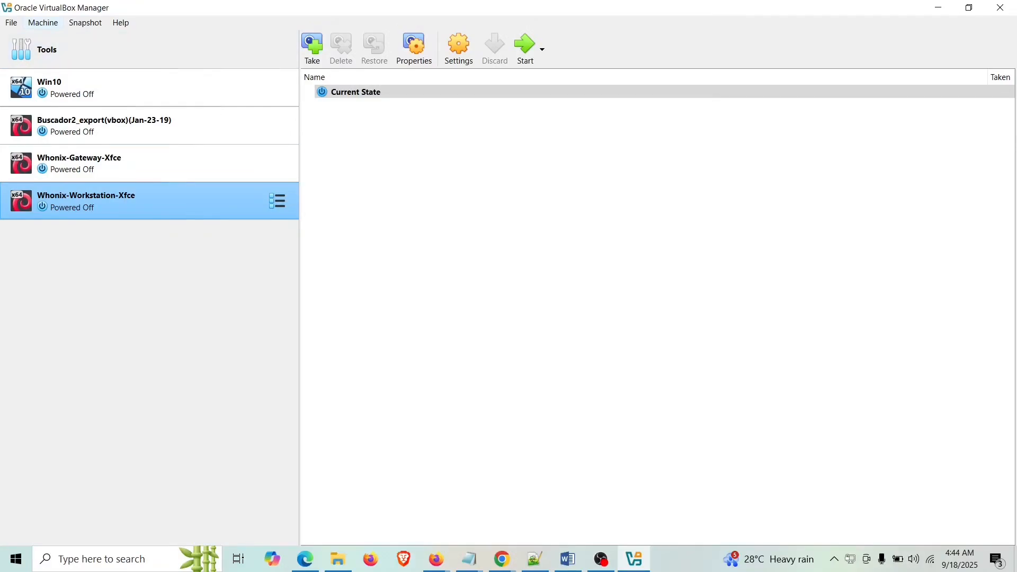
# - Create a new VM named 'ubuntu', detected as Linux Ubuntu (64-bit)
pyautogui.click(43, 22)
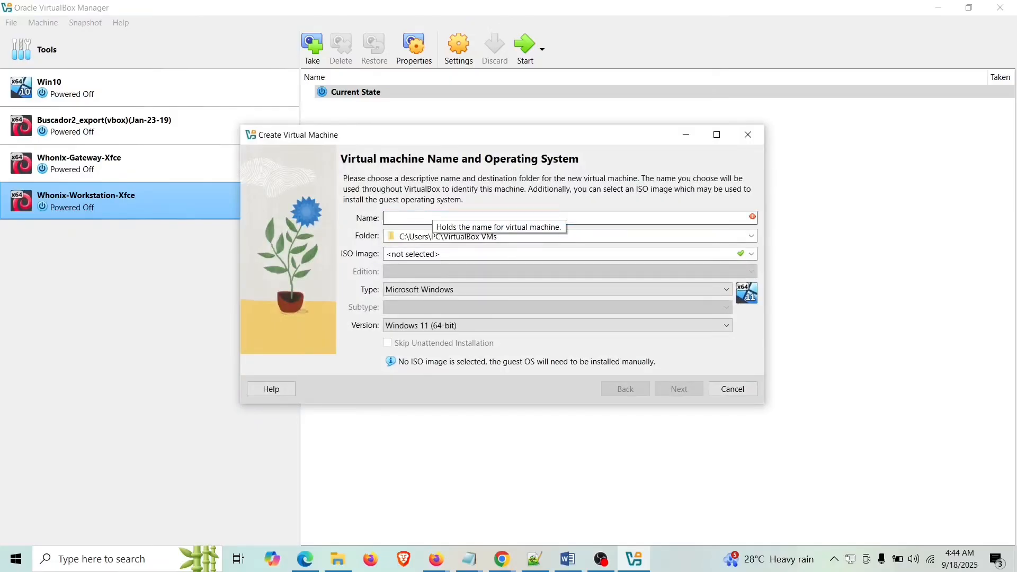
pyautogui.write('u')
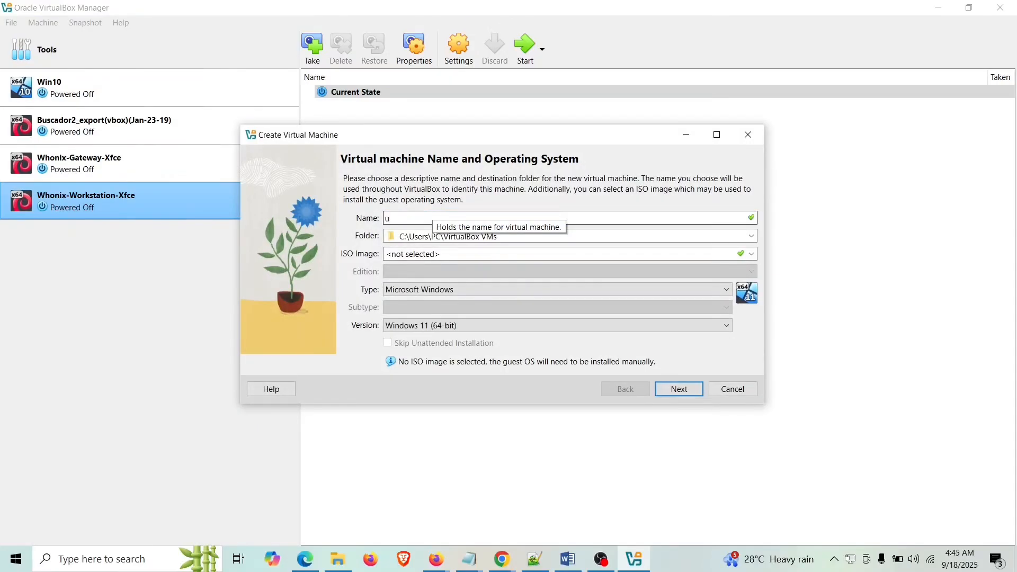
pyautogui.write('buntu')
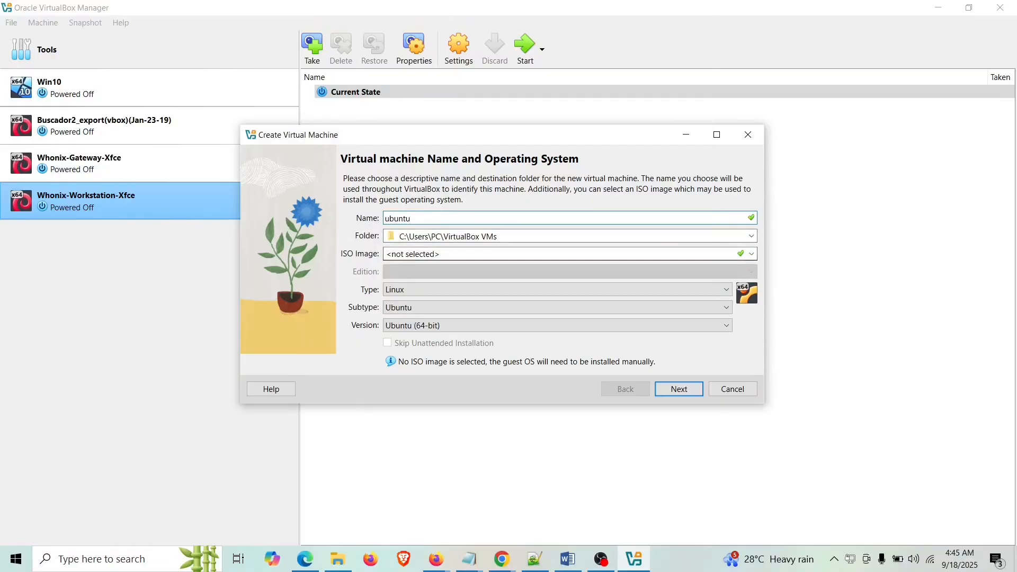
# - Attach ubuntu-24.04.2-desktop-amd64.iso from Downloads\Download and skip unattended installation
pyautogui.click(750, 253)
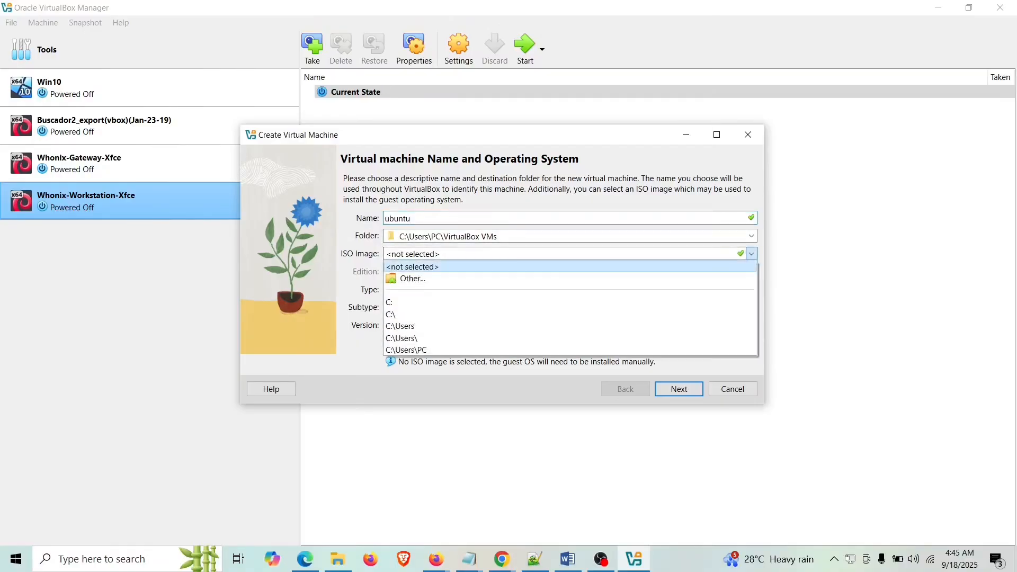
pyautogui.click(411, 278)
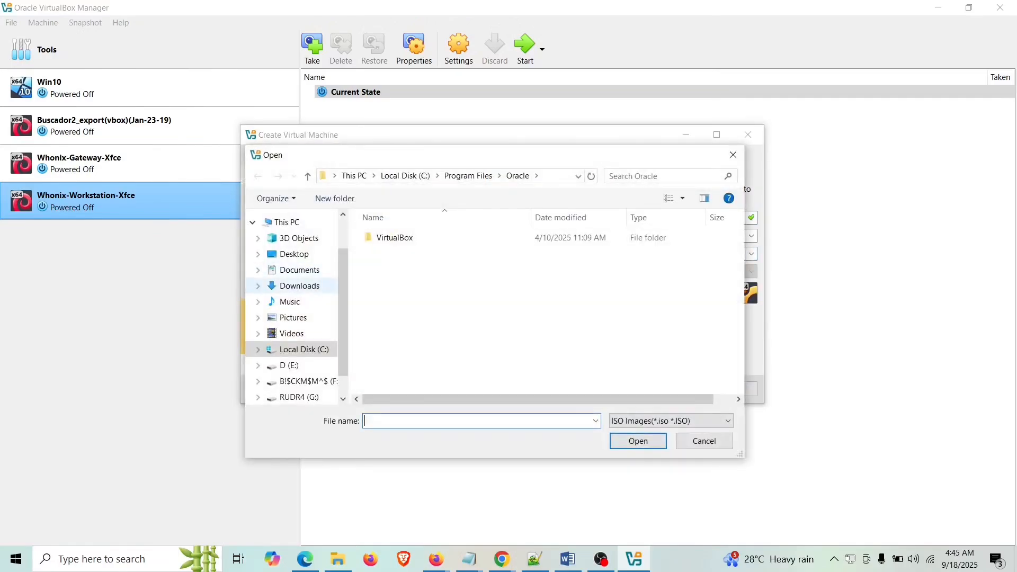
pyautogui.click(299, 285)
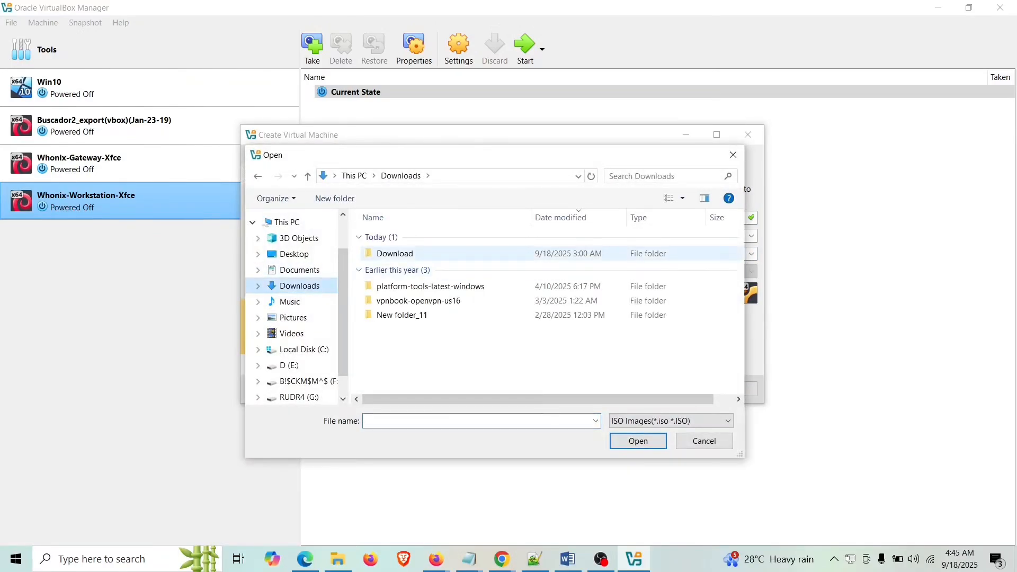
pyautogui.doubleClick(394, 254)
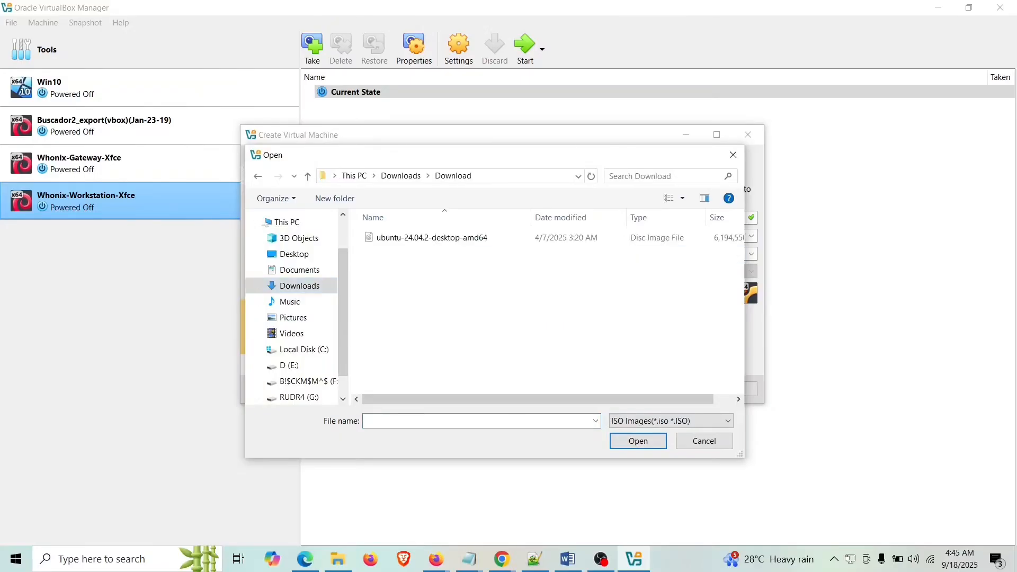
pyautogui.click(431, 237)
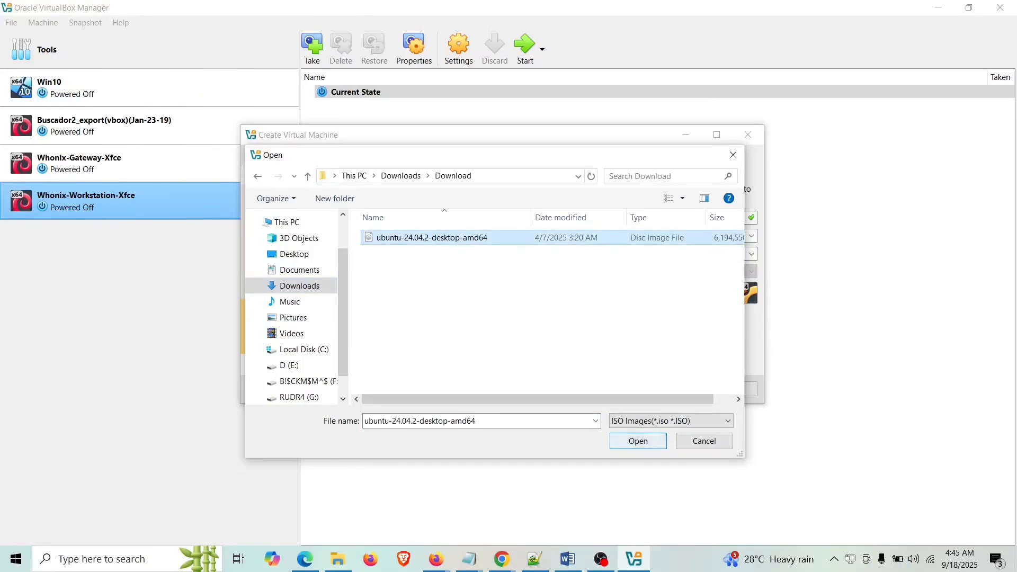
pyautogui.click(637, 441)
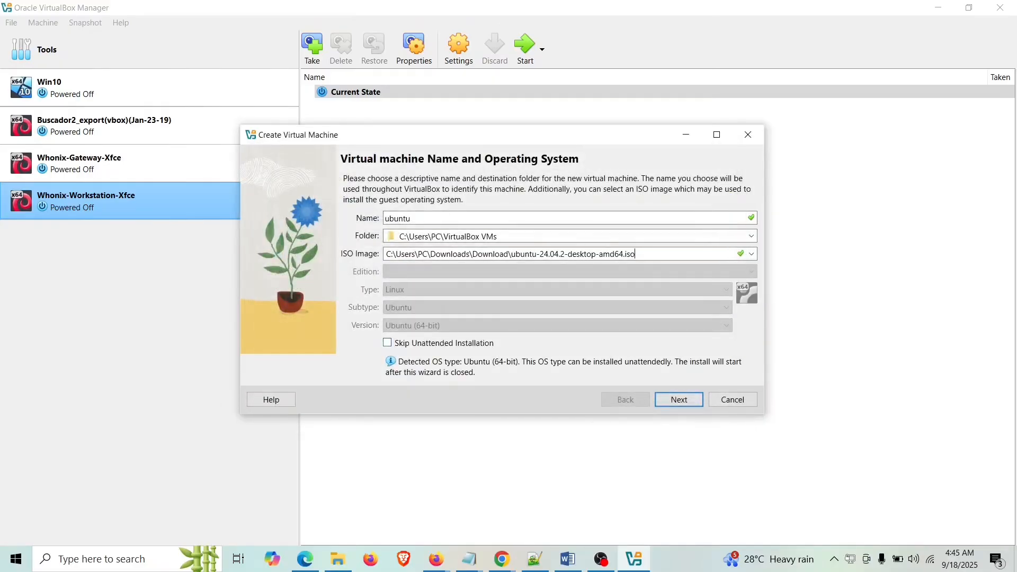
pyautogui.moveTo(387, 342)
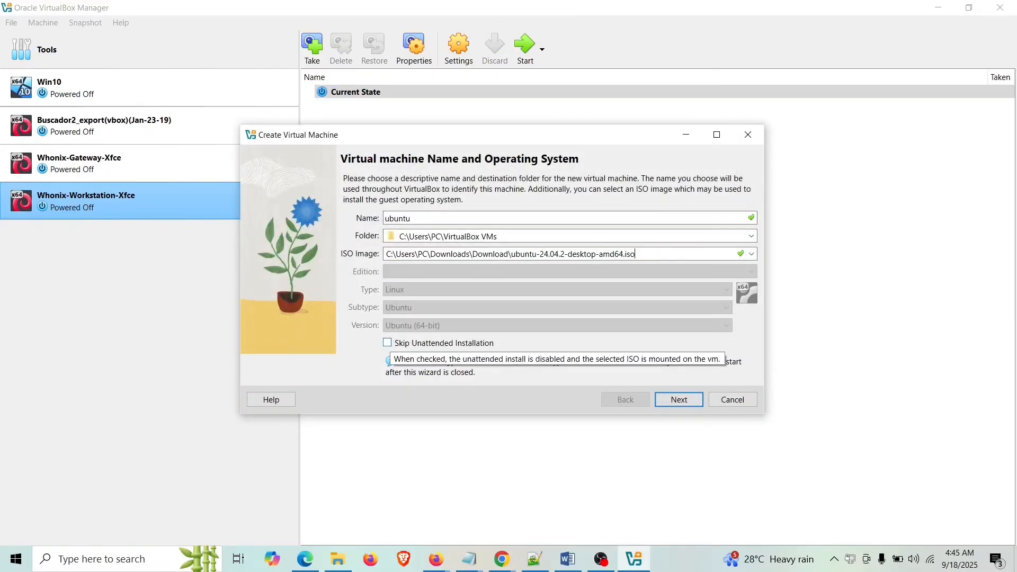
pyautogui.click(387, 342)
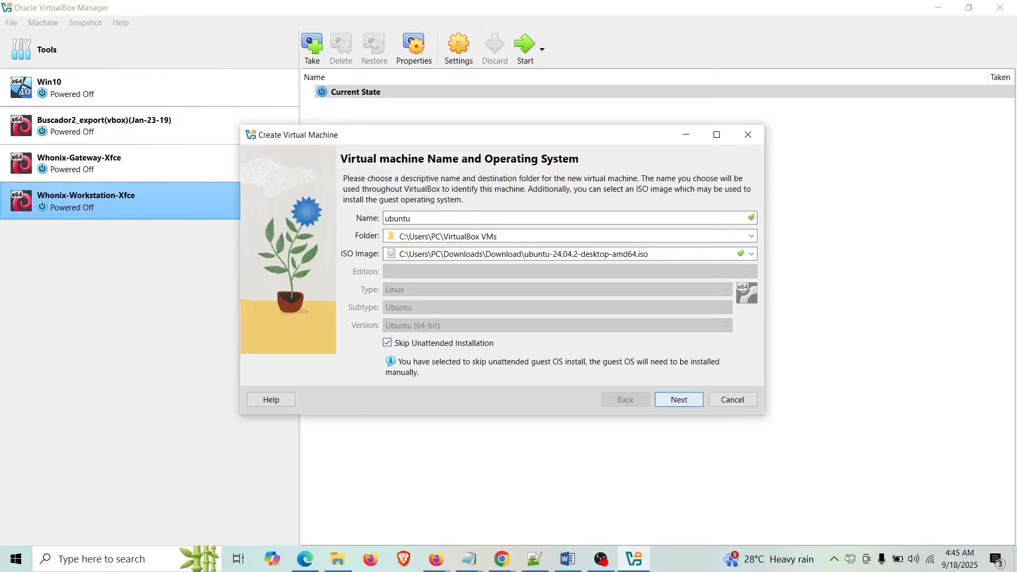
# - Set the VM hardware to 4096 MB base memory and 2 processors
pyautogui.click(678, 399)
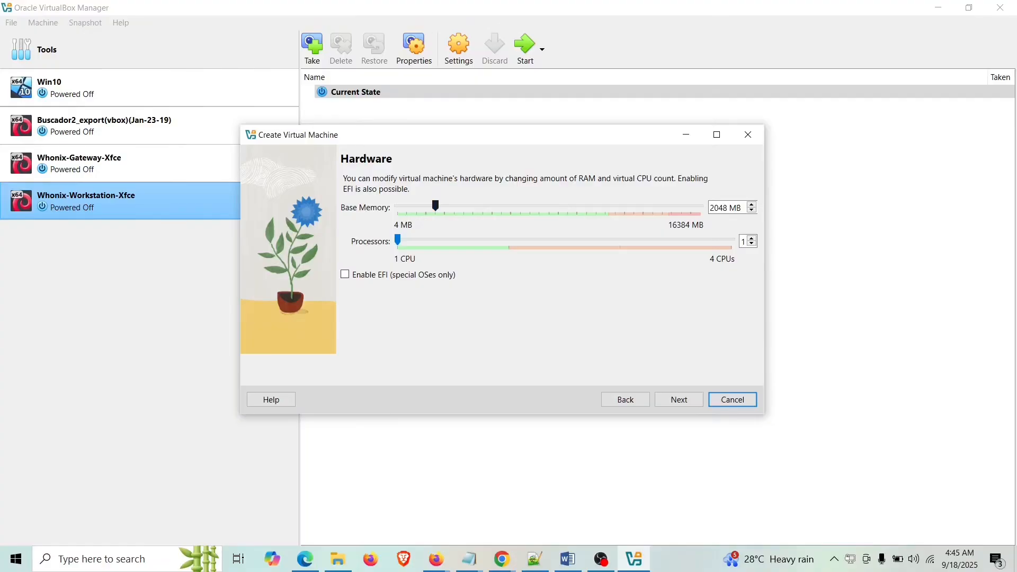
pyautogui.moveTo(434, 206); pyautogui.dragTo(477, 206)
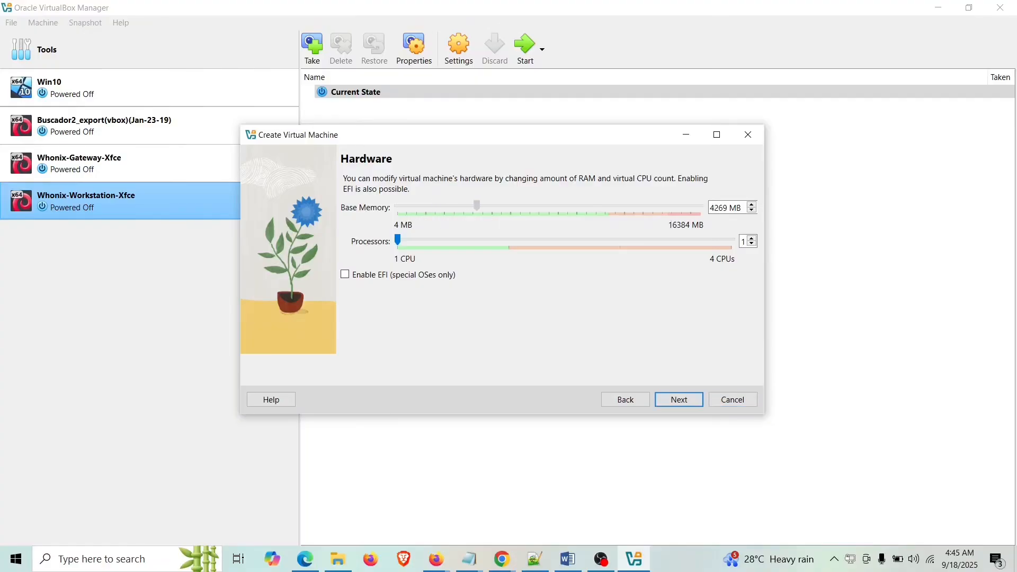
pyautogui.moveTo(477, 207); pyautogui.dragTo(473, 207)
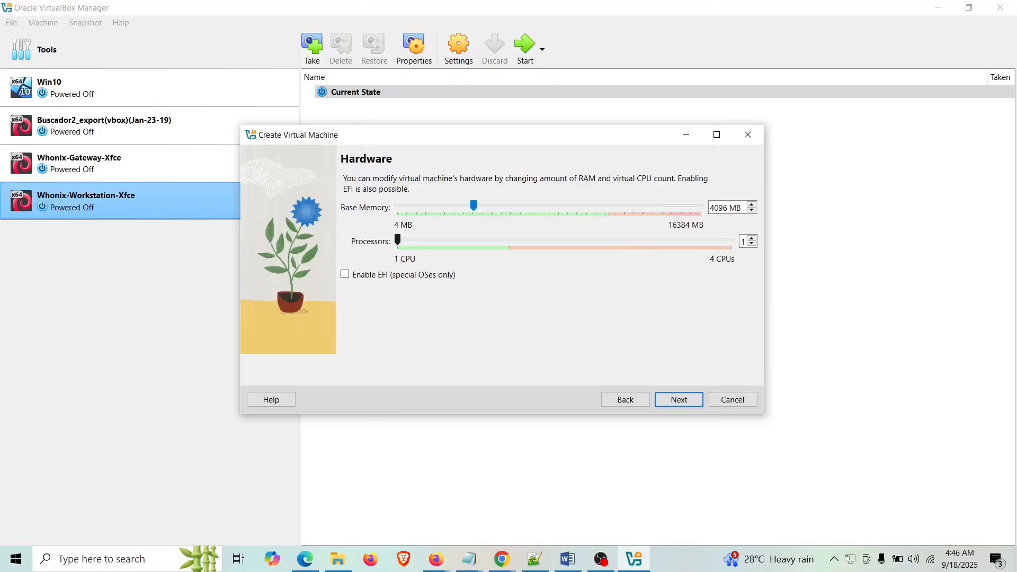
pyautogui.moveTo(397, 240); pyautogui.dragTo(508, 241)
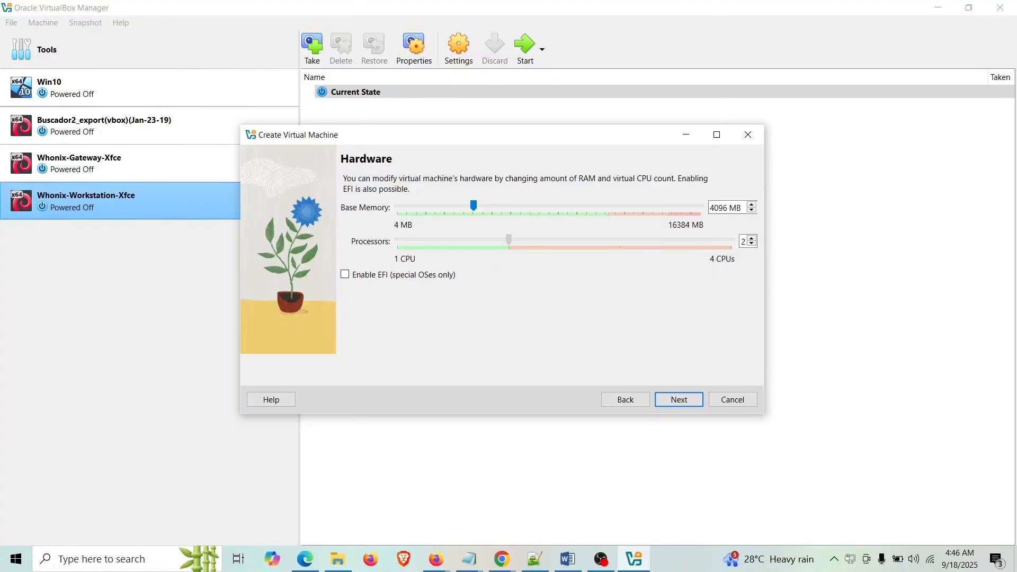
pyautogui.click(508, 241)
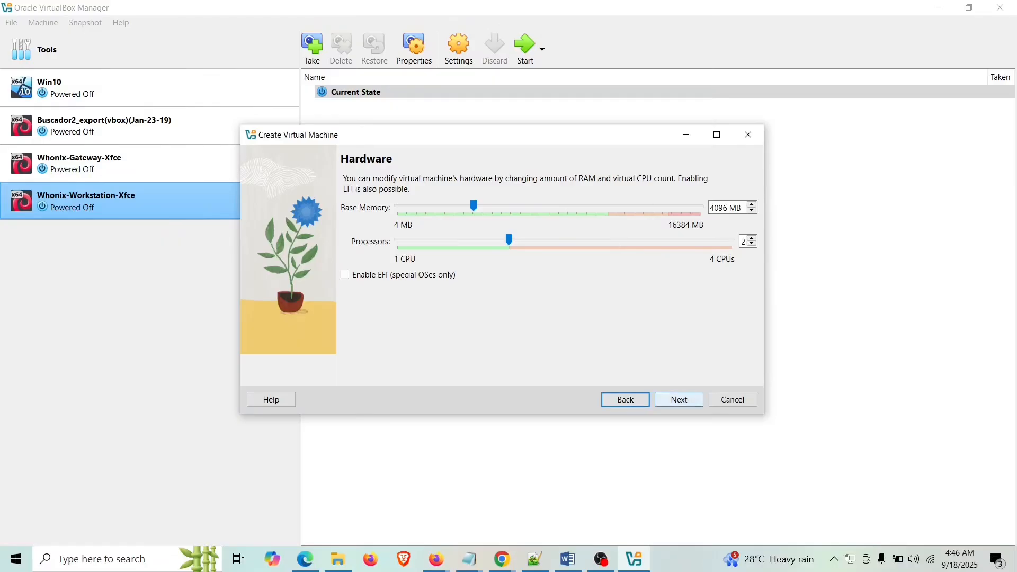
# - Set the virtual hard disk size to 82.08 GB
pyautogui.click(678, 400)
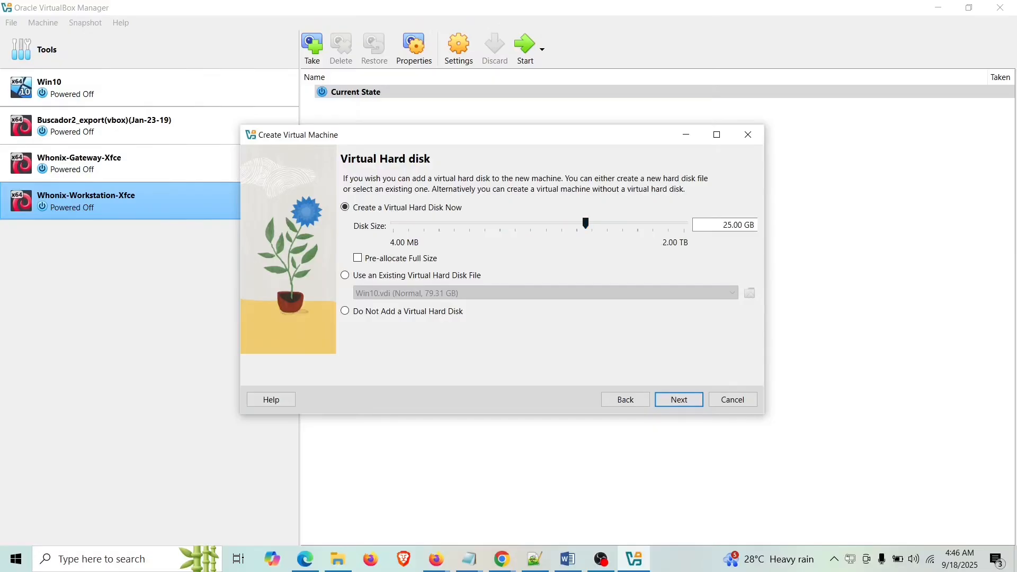
pyautogui.moveTo(585, 223)
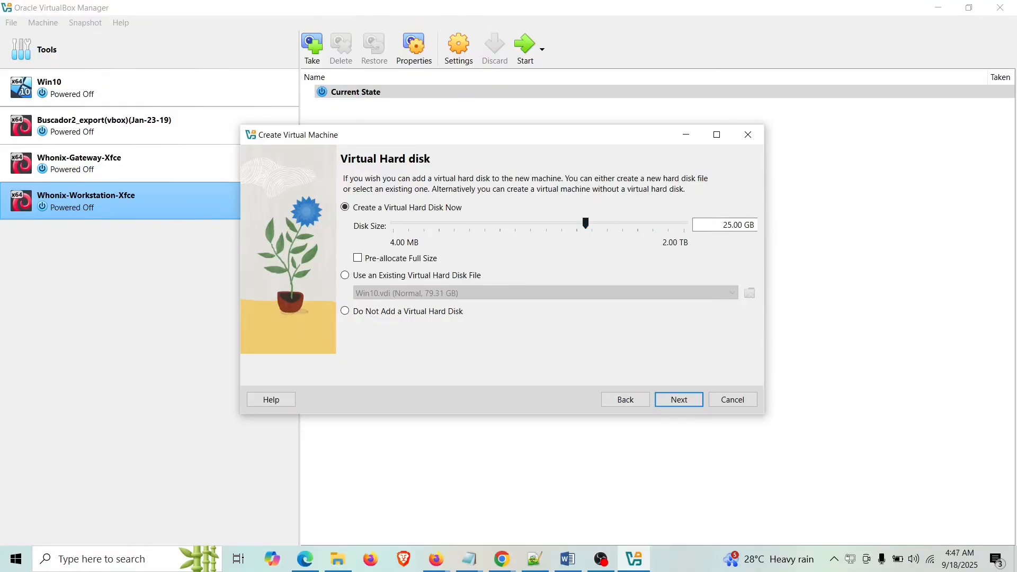
pyautogui.moveTo(585, 224); pyautogui.dragTo(592, 223)
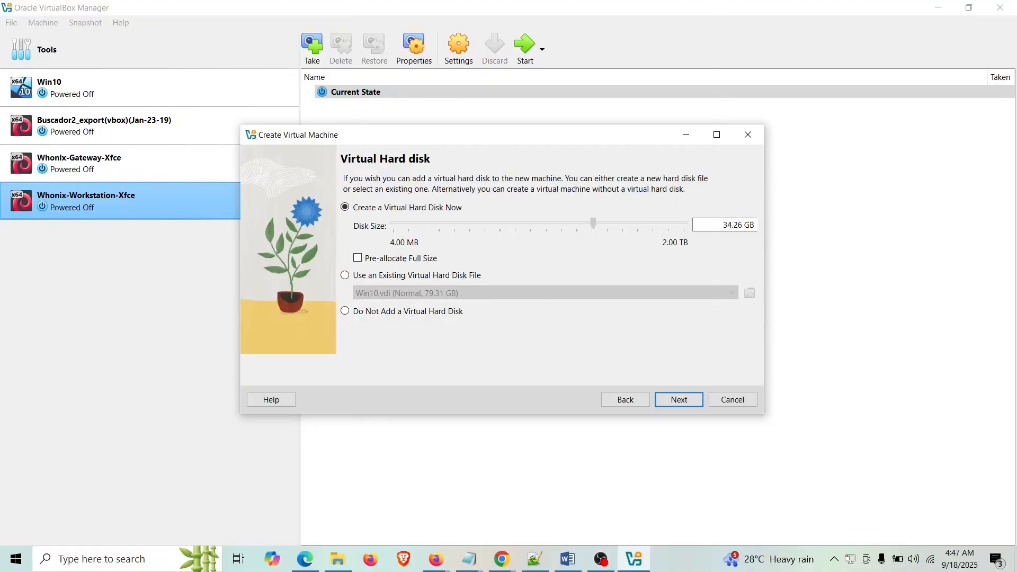
pyautogui.moveTo(591, 224); pyautogui.dragTo(605, 223)
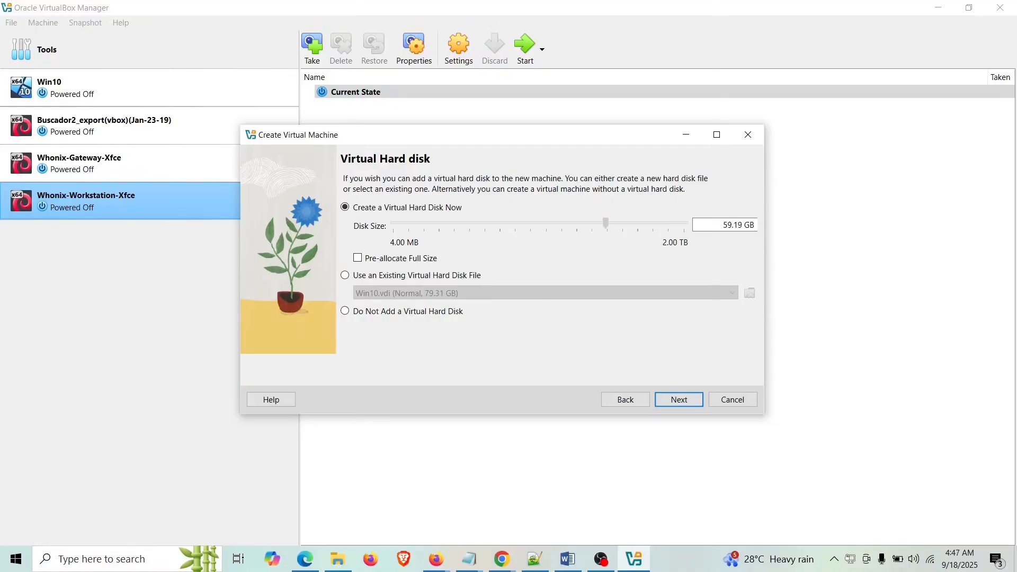
pyautogui.moveTo(605, 224); pyautogui.dragTo(612, 224)
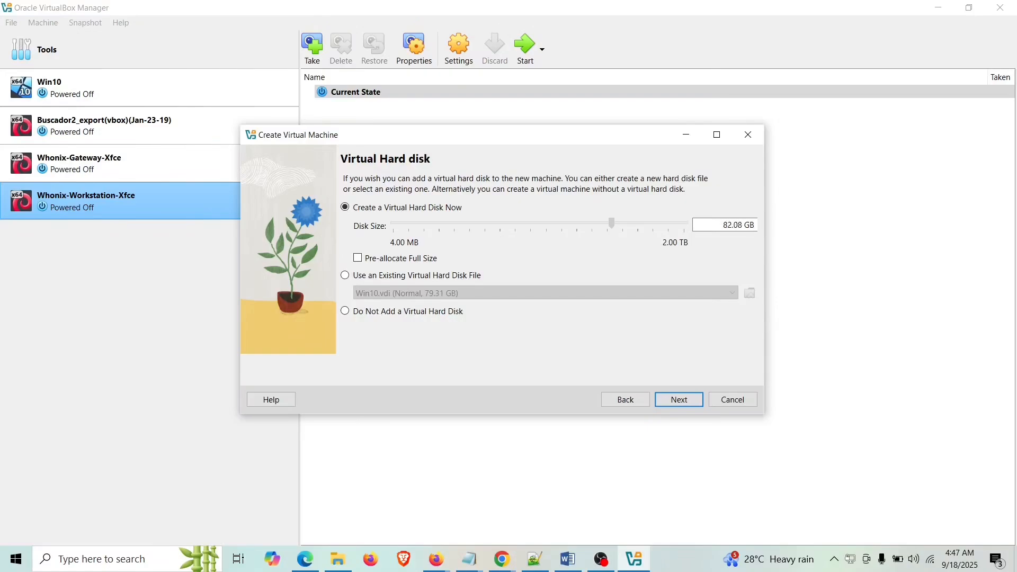
pyautogui.moveTo(612, 224); pyautogui.dragTo(608, 224)
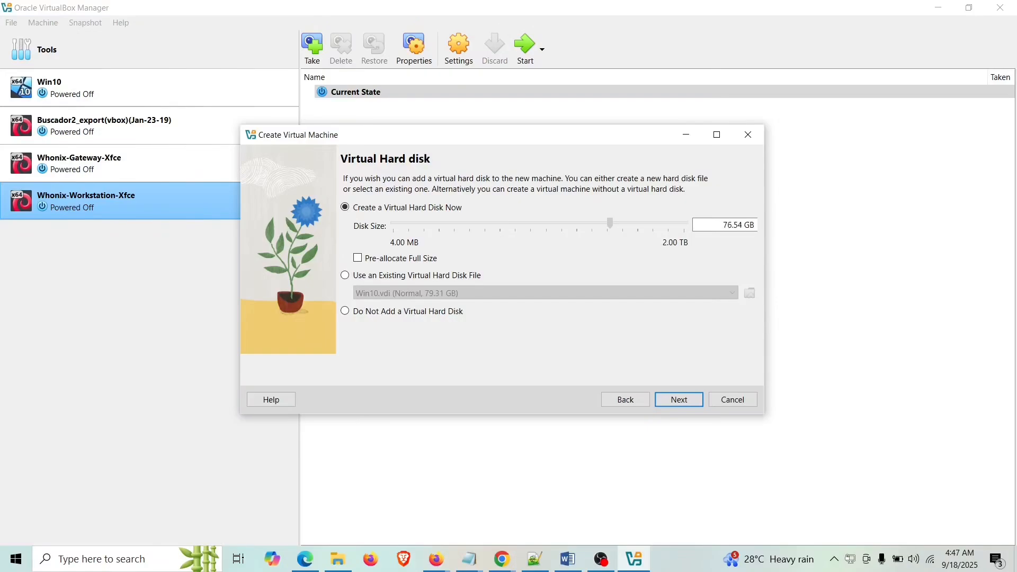
pyautogui.moveTo(608, 223); pyautogui.dragTo(611, 224)
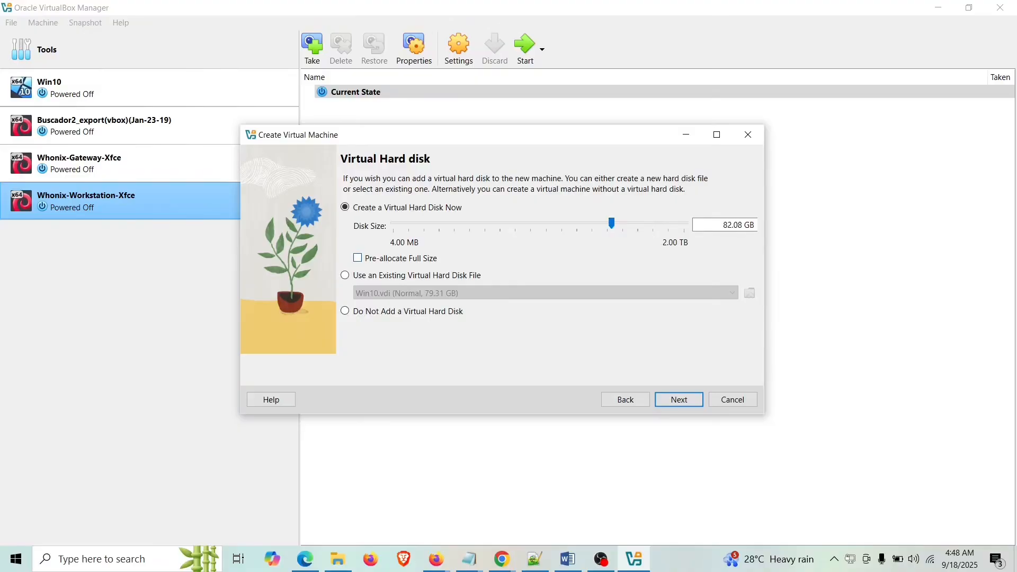
pyautogui.moveTo(357, 257)
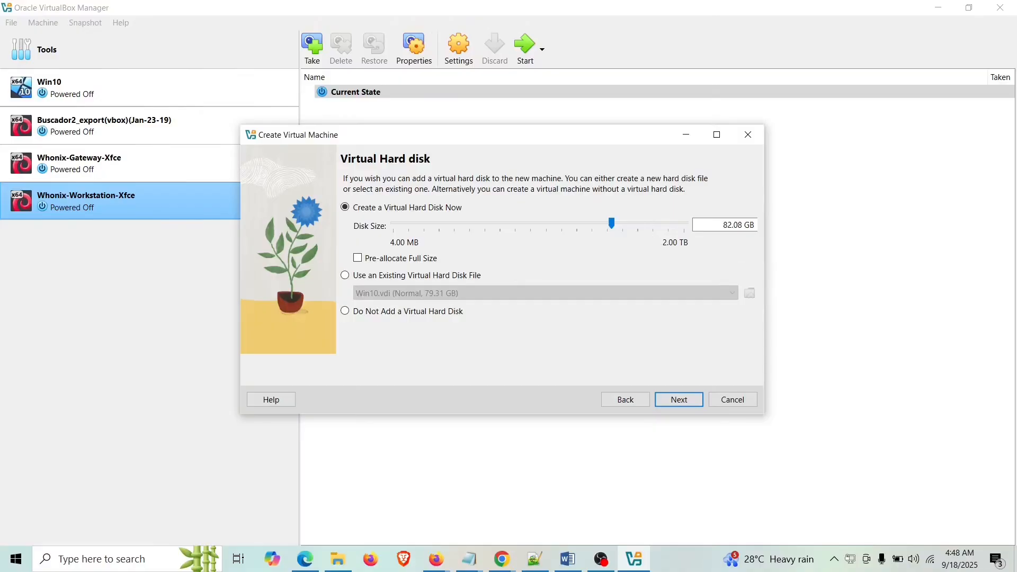
pyautogui.moveTo(678, 399)
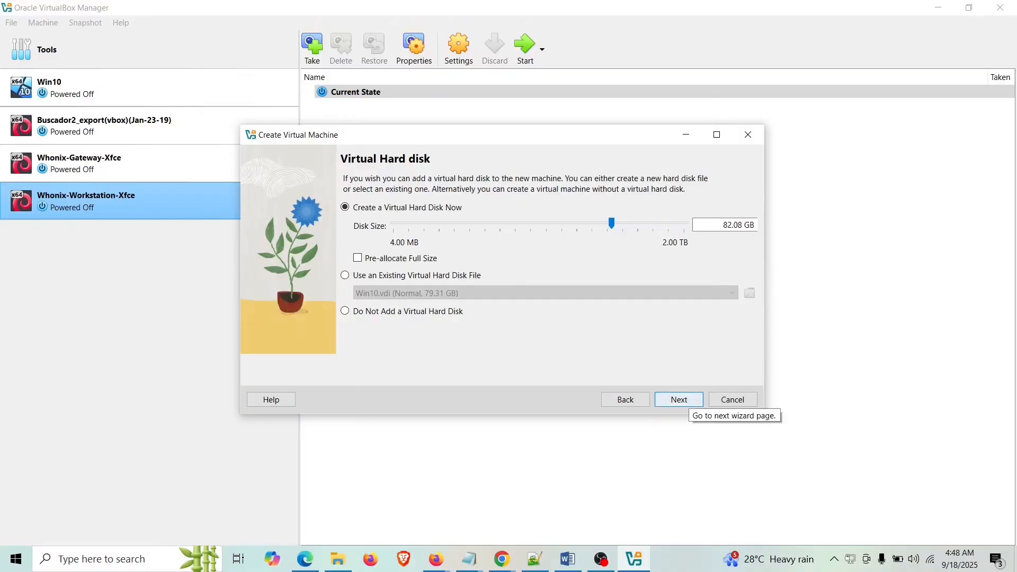
# - Review the summary and finish so the ubuntu VM appears in the machine list
pyautogui.click(678, 400)
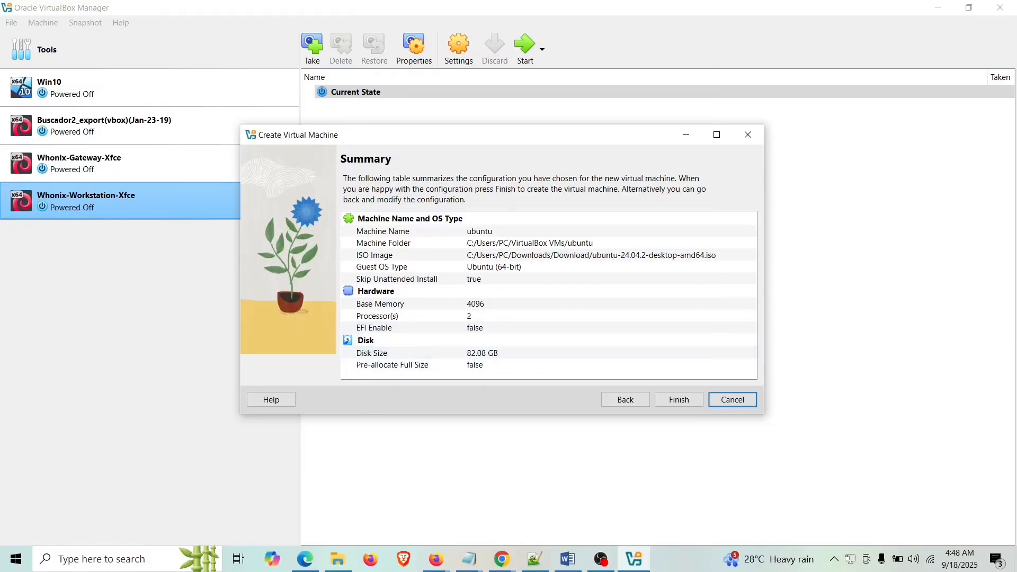
pyautogui.click(678, 399)
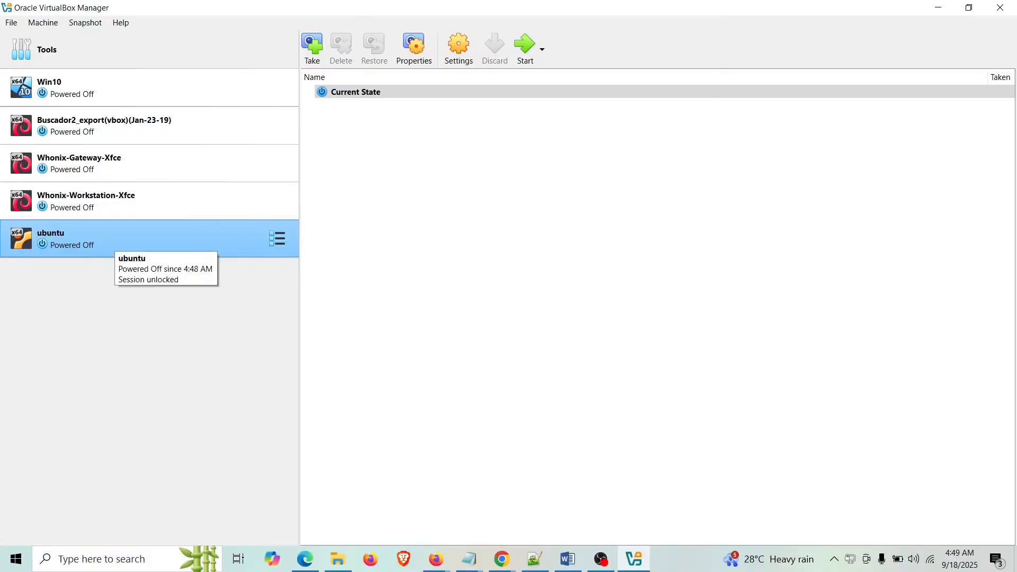
# - In the ubuntu VM's Display settings, raise video memory to 128 MB and save
pyautogui.rightClick(52, 238)
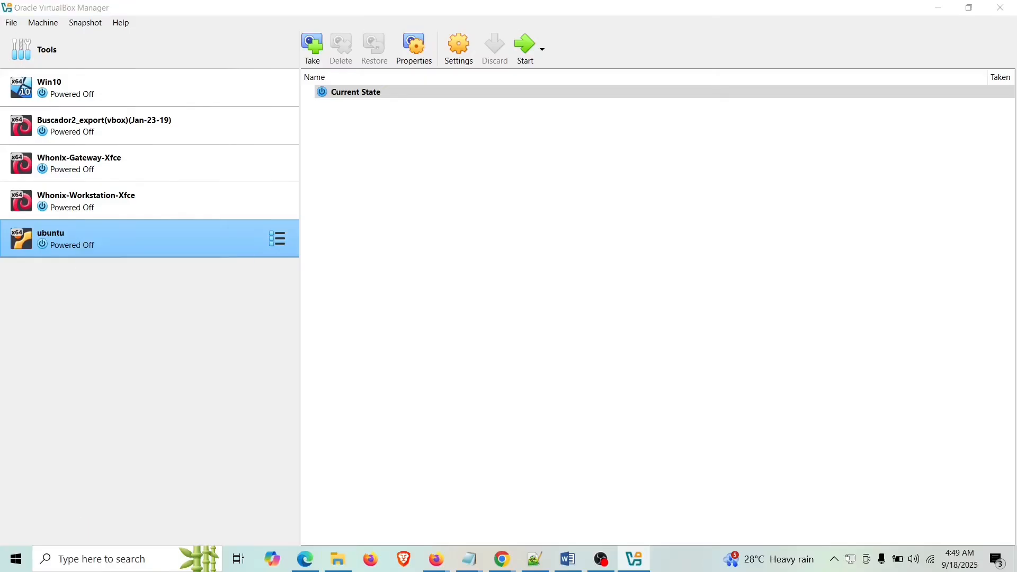
pyautogui.click(458, 48)
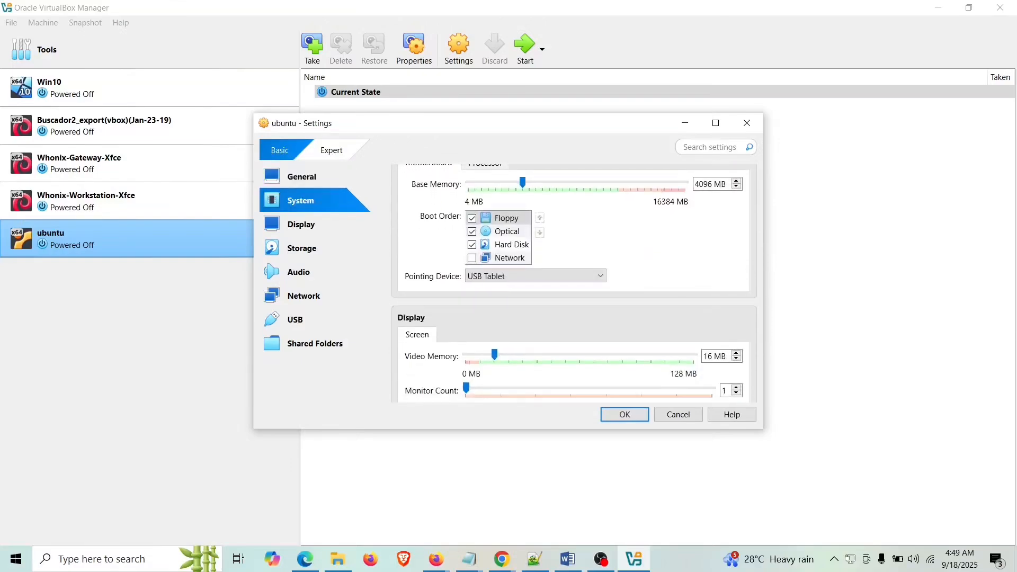
pyautogui.scroll(-3)
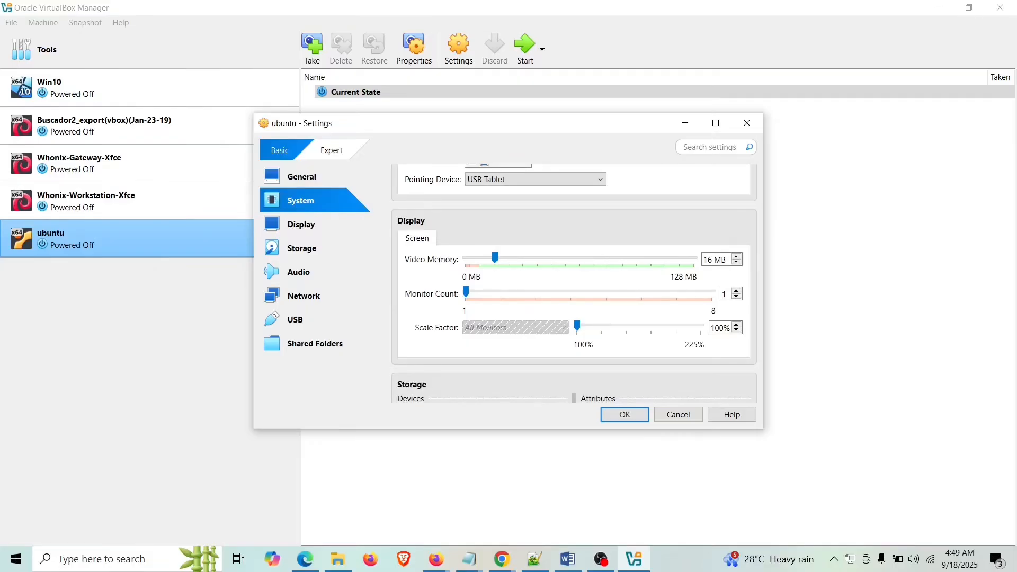
pyautogui.moveTo(495, 257); pyautogui.dragTo(687, 258)
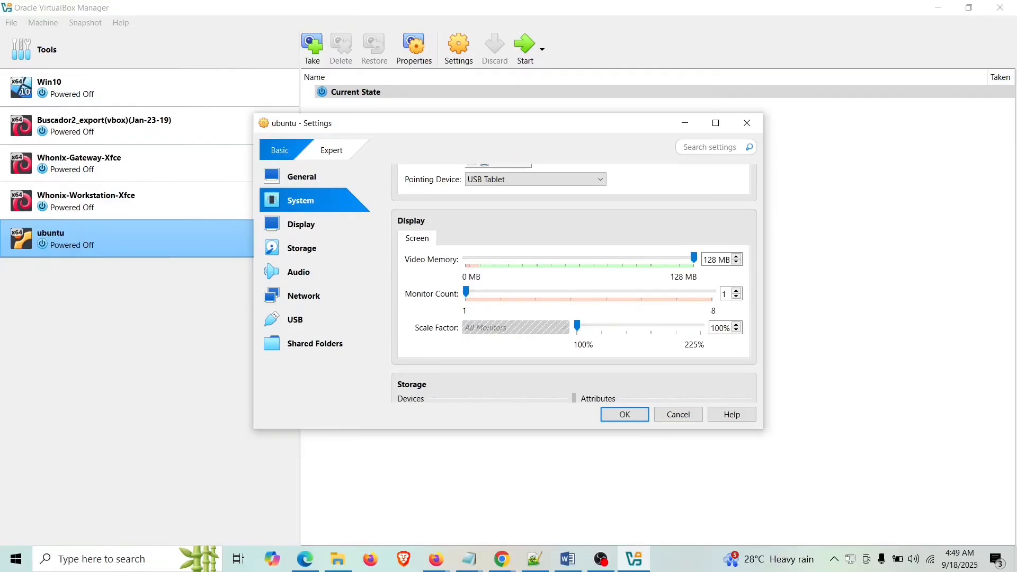
pyautogui.click(301, 224)
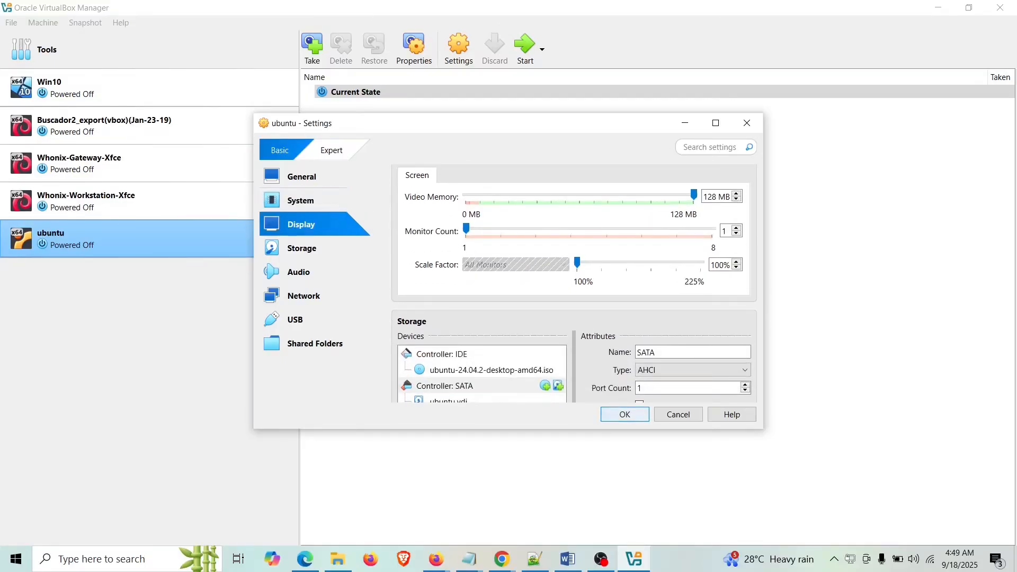
pyautogui.click(623, 414)
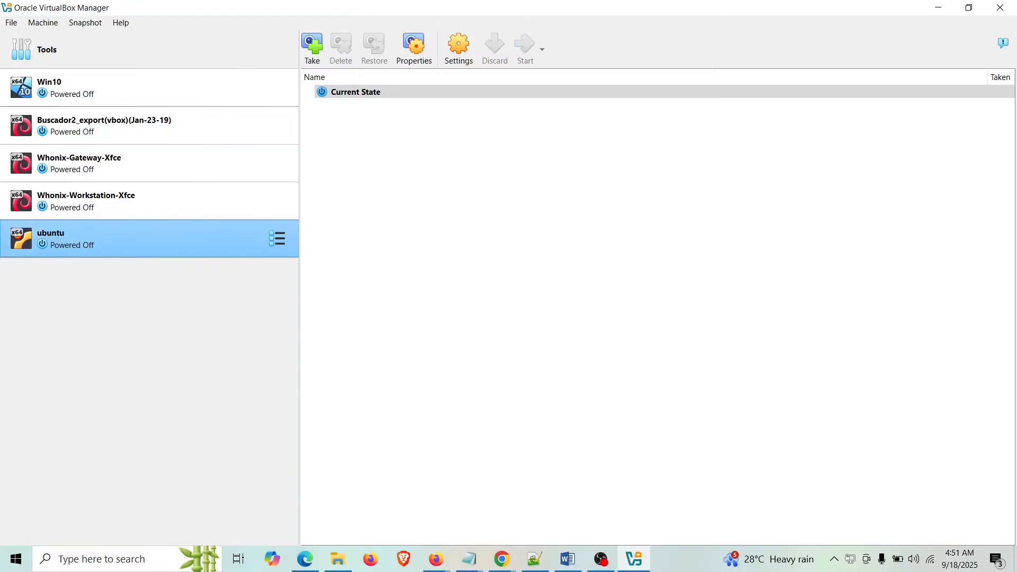
# - Start the ubuntu VM and let it boot to the installer's Welcome screen
pyautogui.click(524, 48)
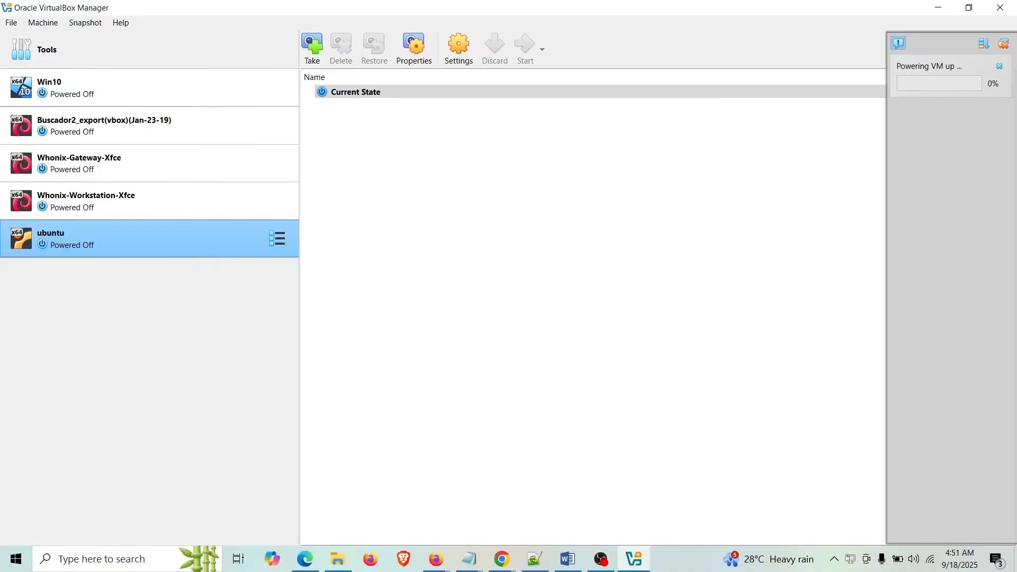
pyautogui.click(524, 49)
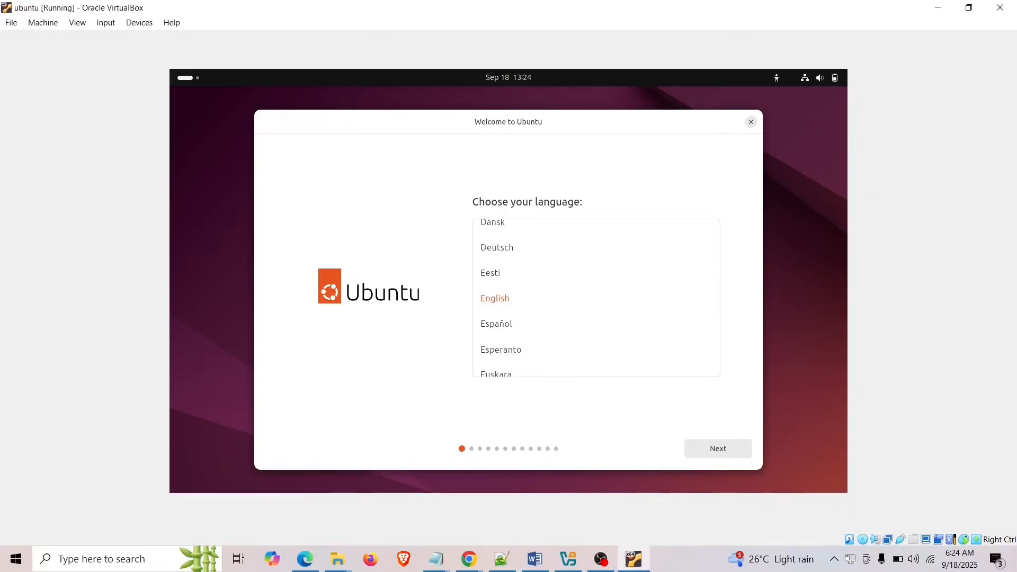
# - Accept English, accessibility defaults and US keyboard, choose not to connect to the internet, and continue
pyautogui.click(718, 448)
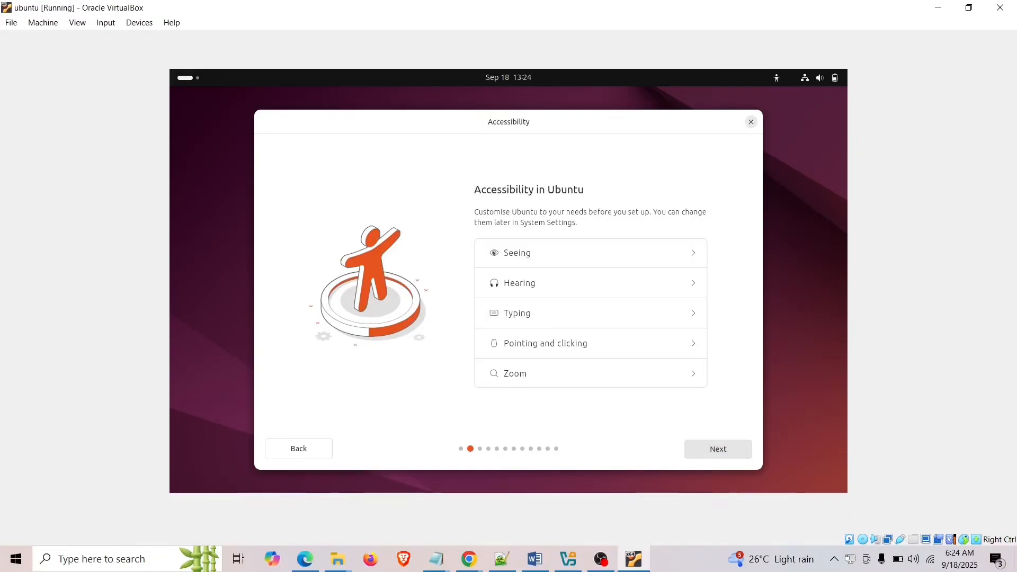
pyautogui.click(717, 448)
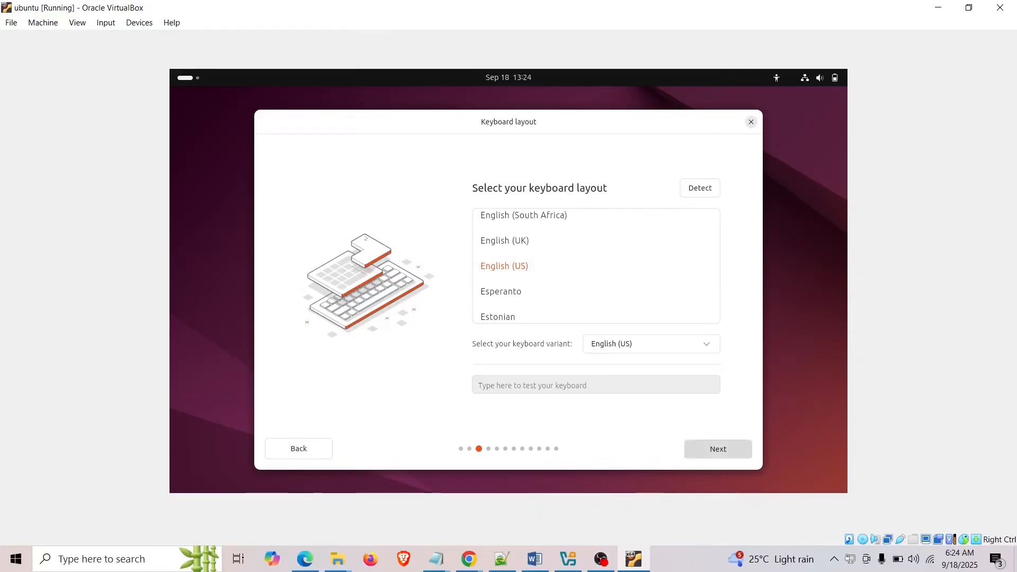
pyautogui.click(717, 448)
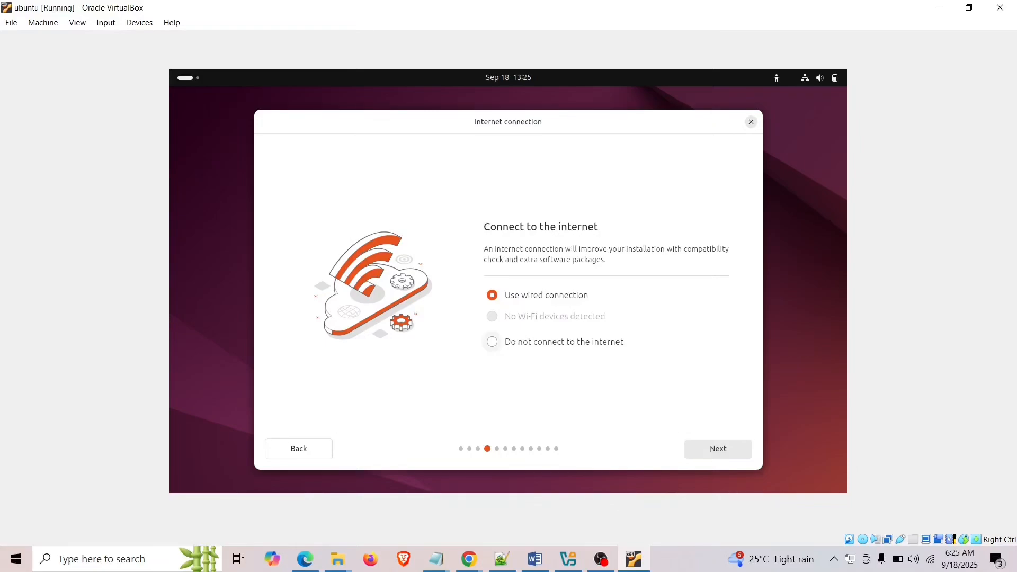
pyautogui.click(492, 342)
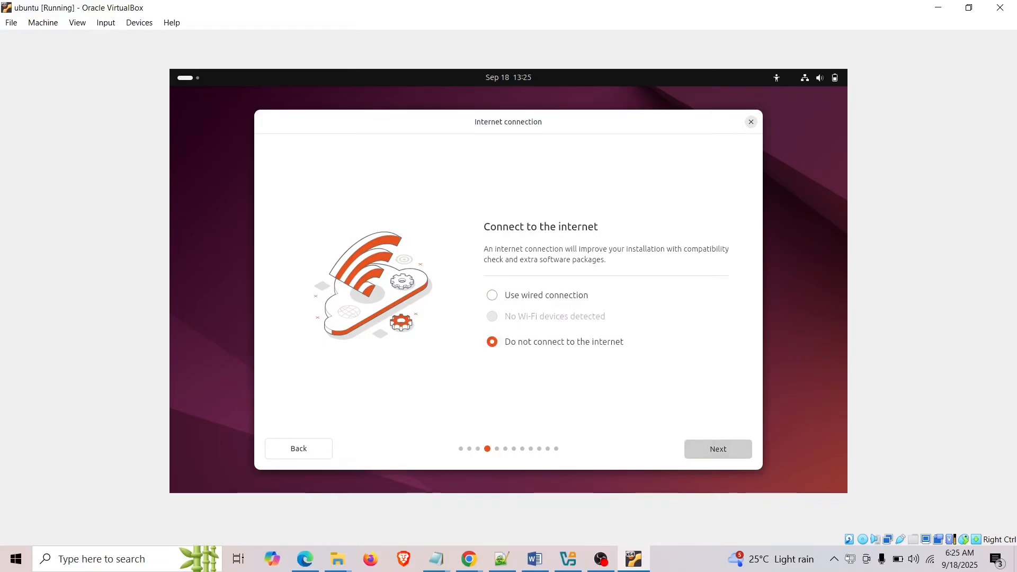
pyautogui.click(717, 450)
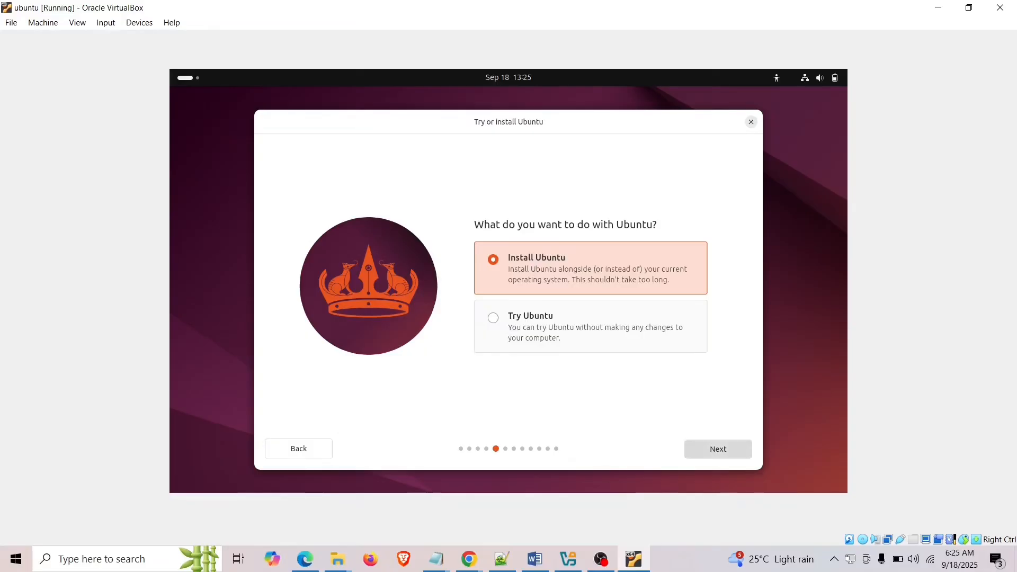
# - Choose Install Ubuntu, interactive installation, default apps, and no proprietary software, reaching disk setup
pyautogui.click(717, 448)
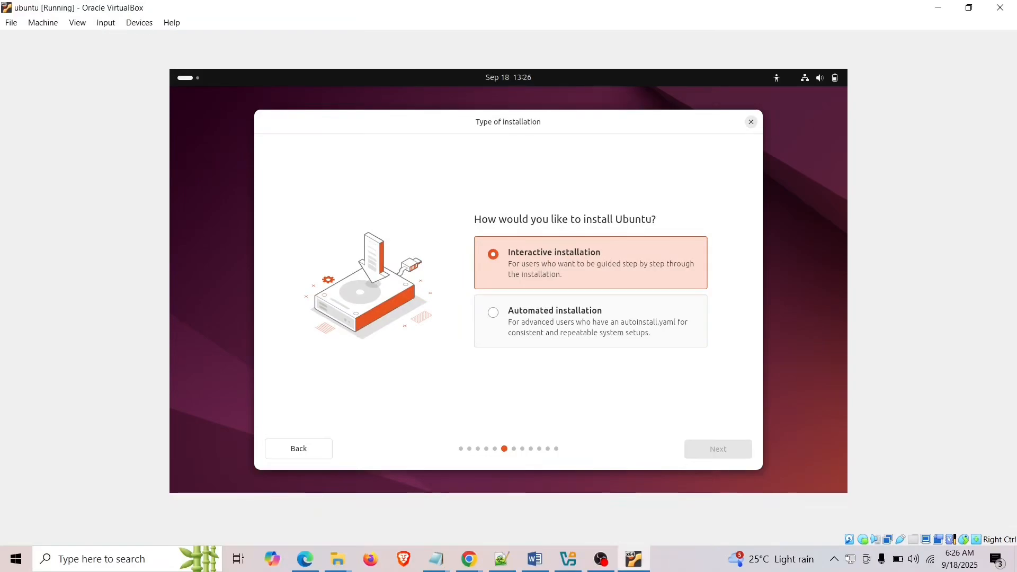
pyautogui.click(716, 448)
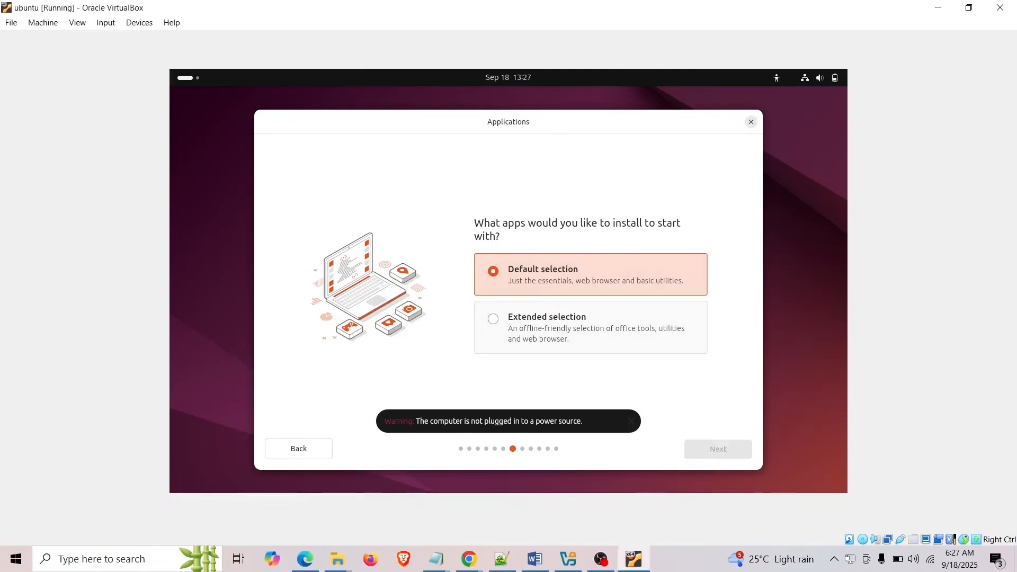
pyautogui.click(717, 448)
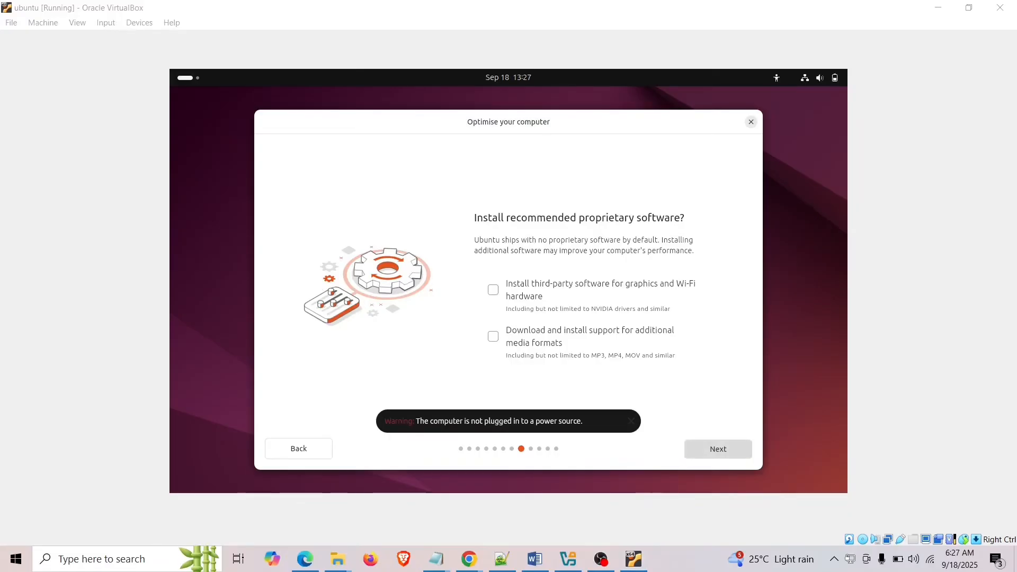
pyautogui.click(717, 448)
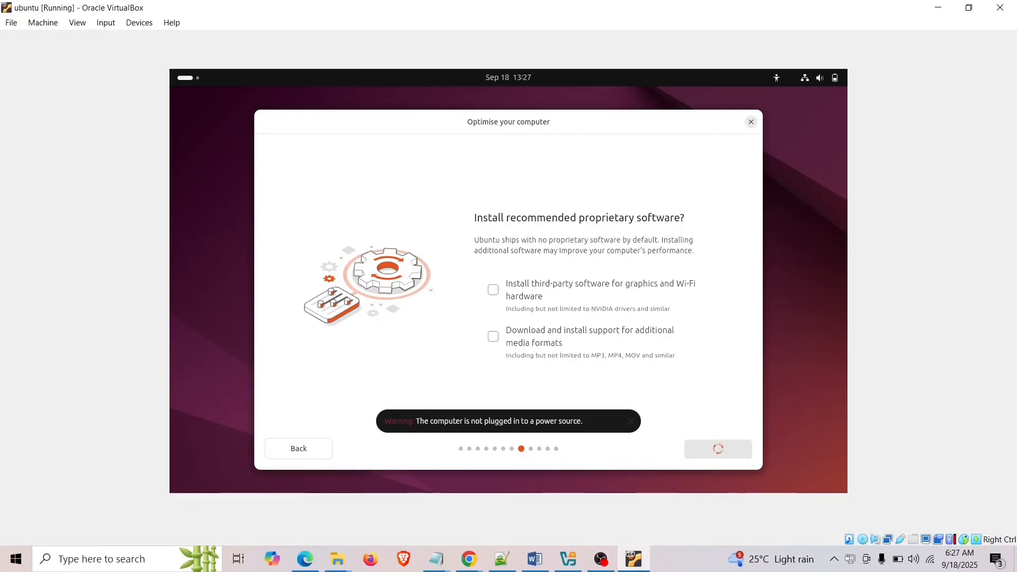
pyautogui.click(717, 448)
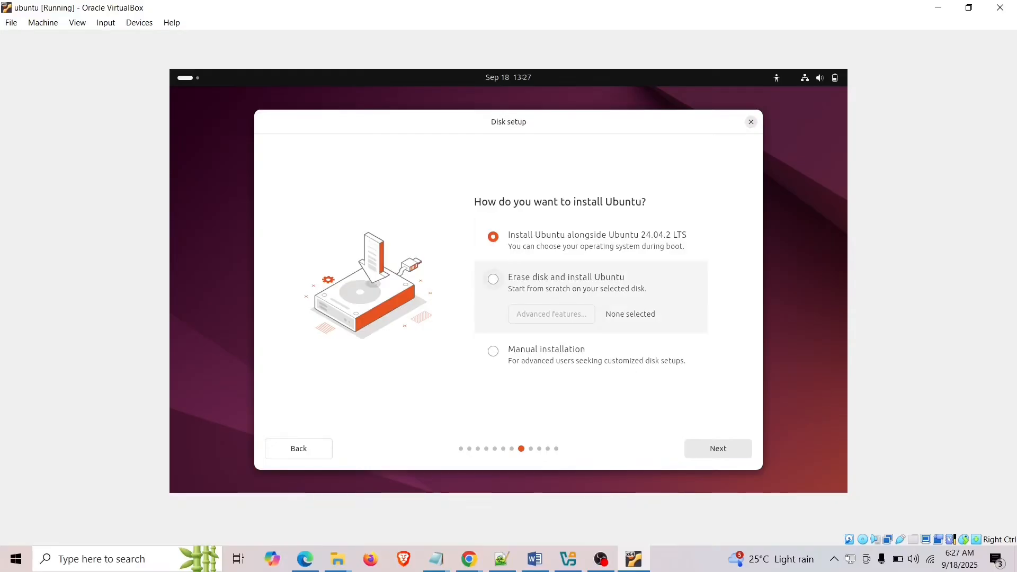
# - Select 'Erase disk and install Ubuntu' and continue to account creation
pyautogui.click(492, 278)
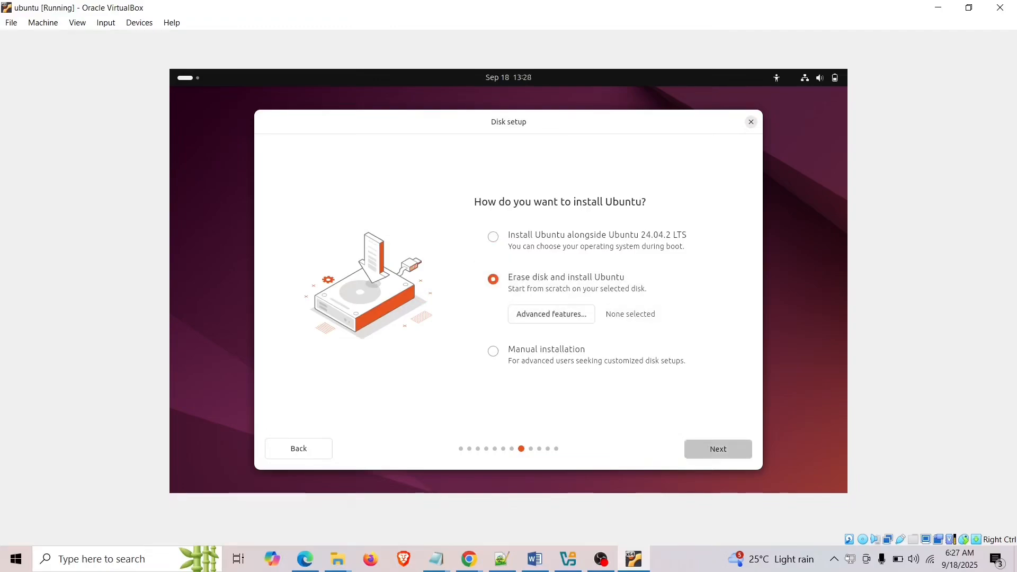
pyautogui.click(718, 448)
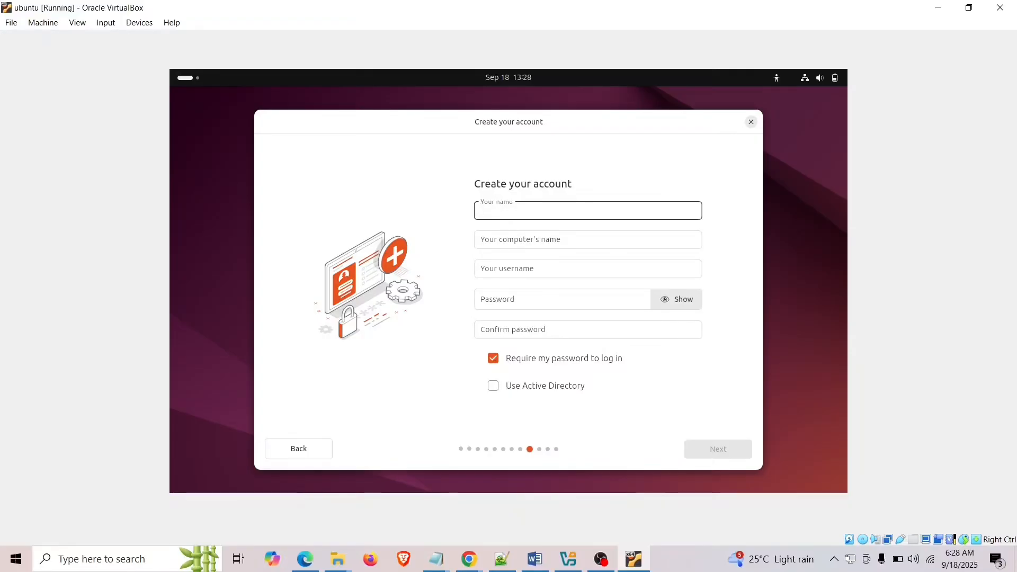
# - Enter the name 'ubuntu', set and confirm the password, and submit the account details
pyautogui.click(587, 210)
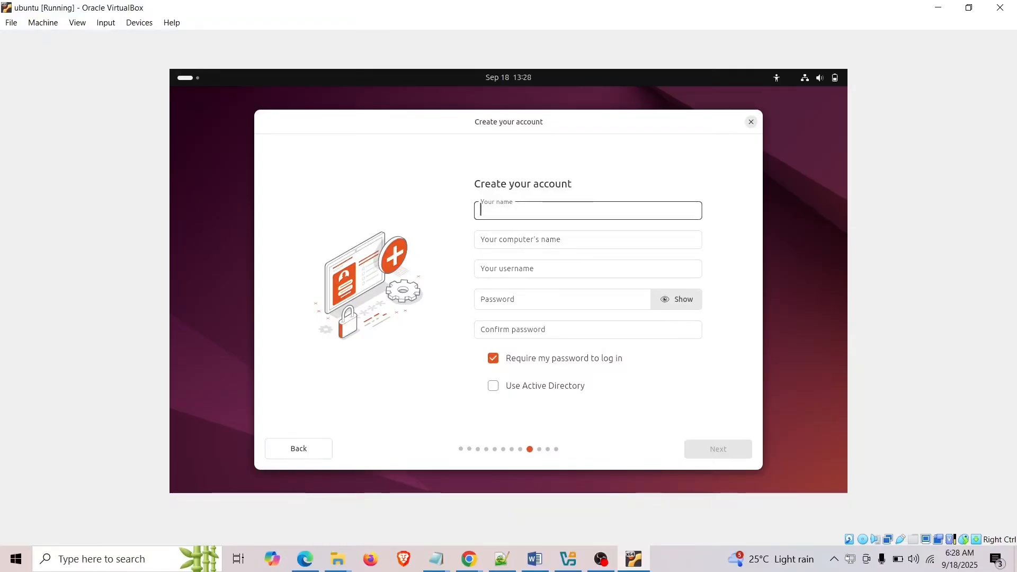
pyautogui.write('u')
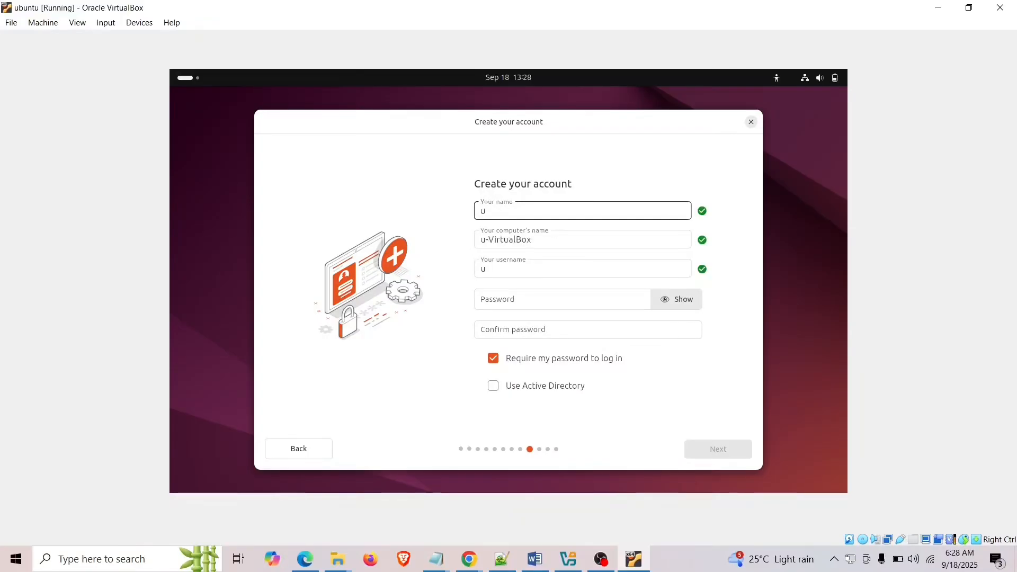
pyautogui.write('buntu')
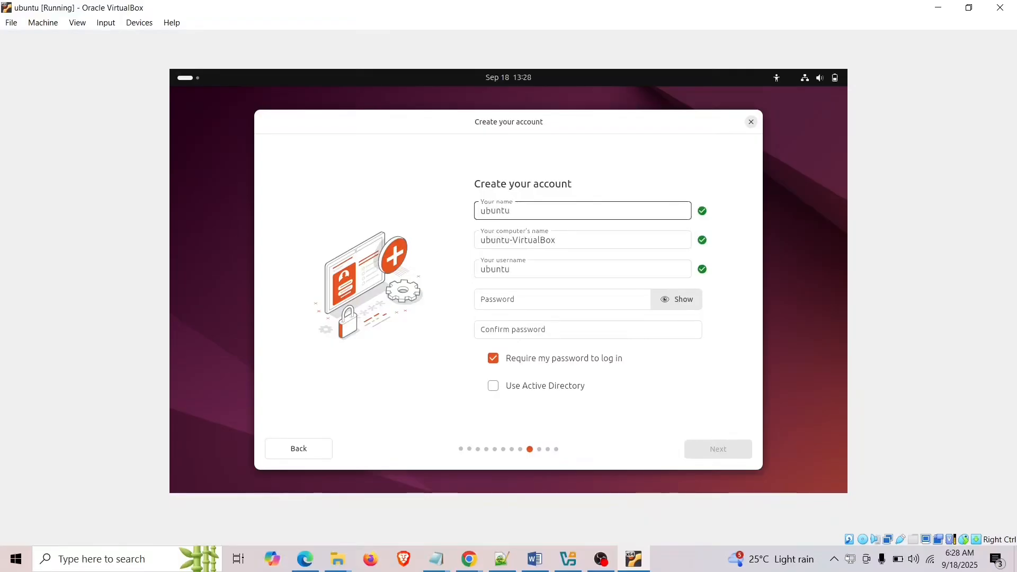
pyautogui.click(562, 299)
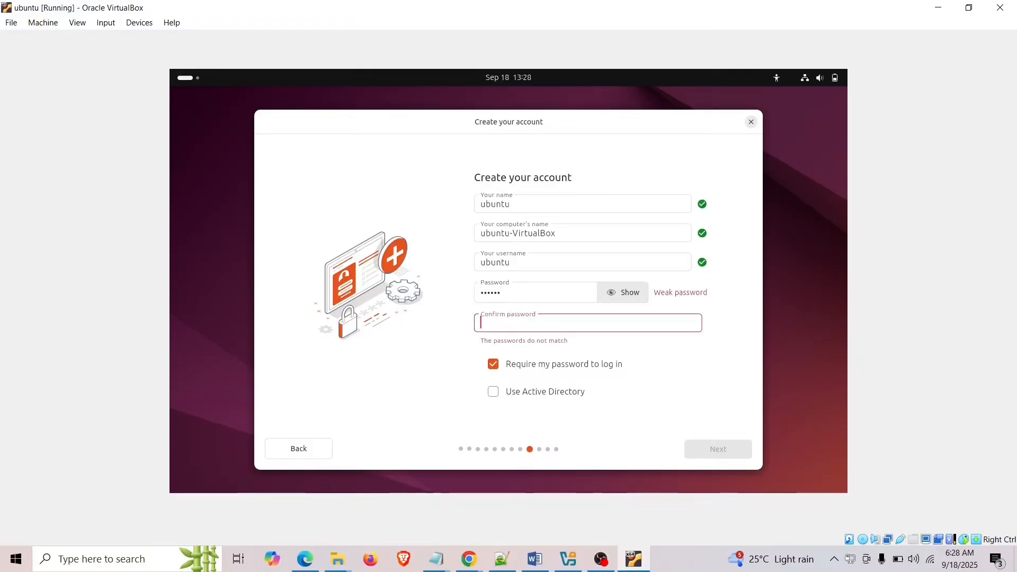
pyautogui.write('••••')
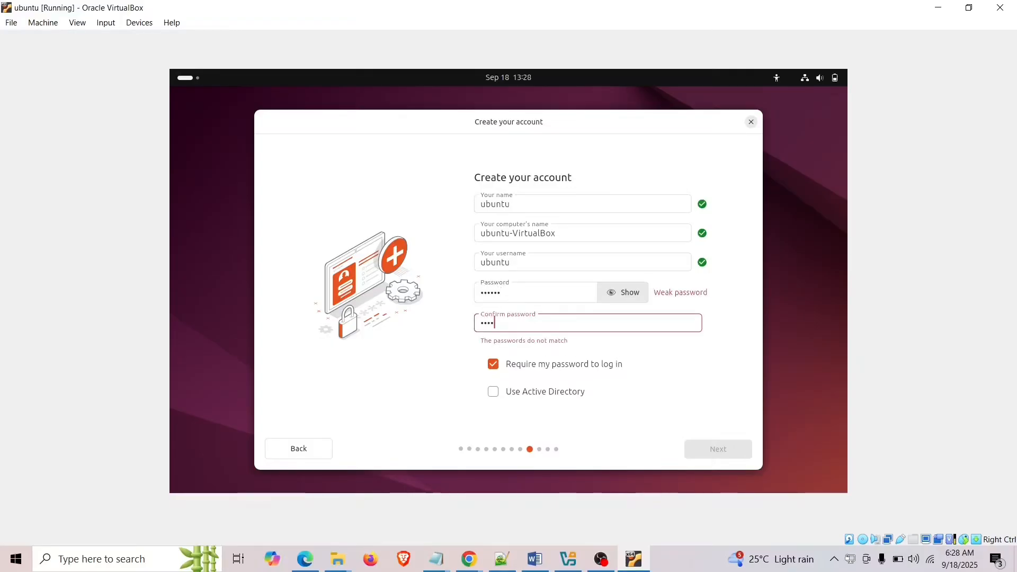
pyautogui.write('••')
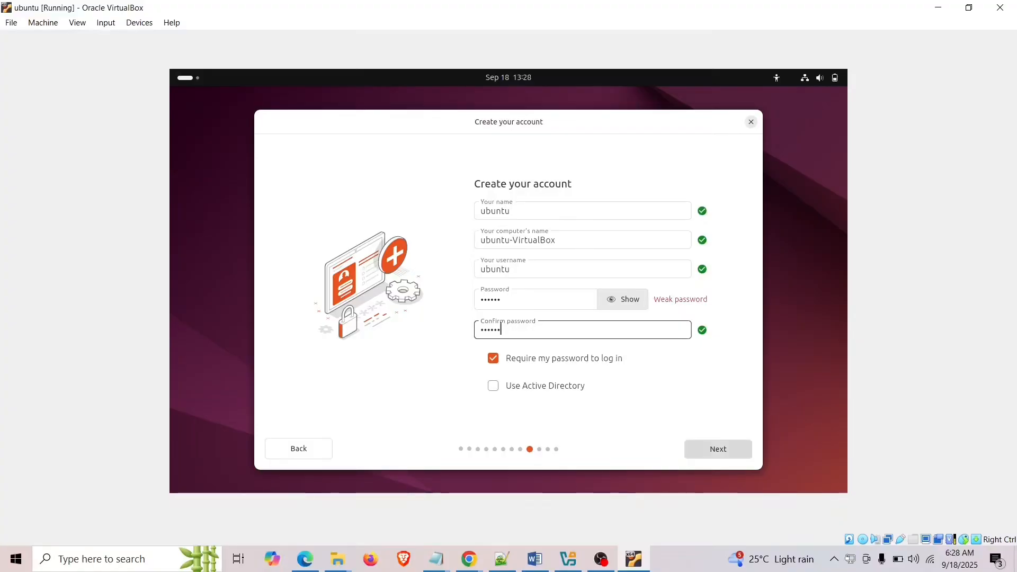
pyautogui.click(718, 448)
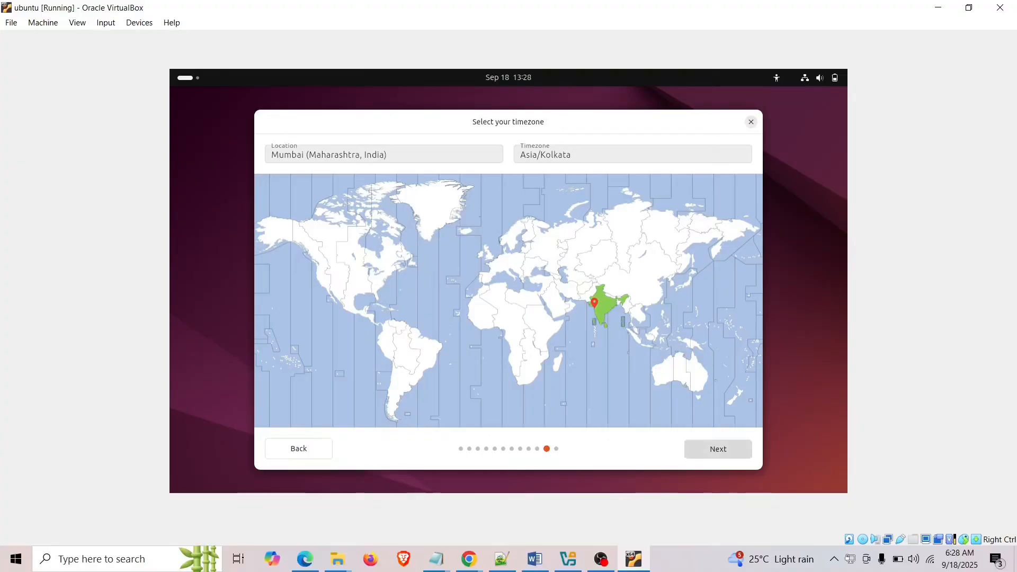
# - Accept the Asia/Kolkata timezone, review the summary and start the Ubuntu installation
pyautogui.click(718, 448)
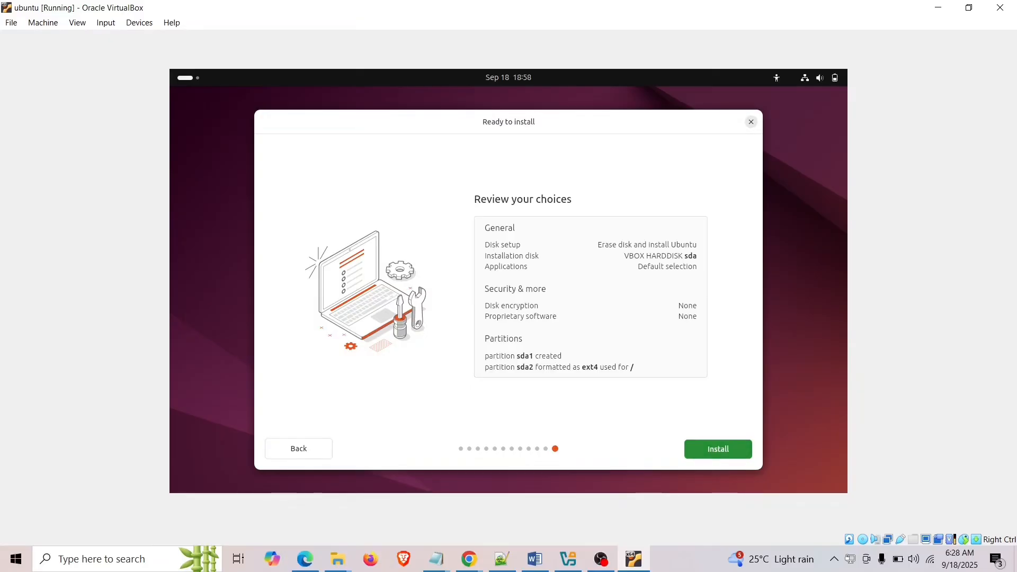
pyautogui.click(718, 450)
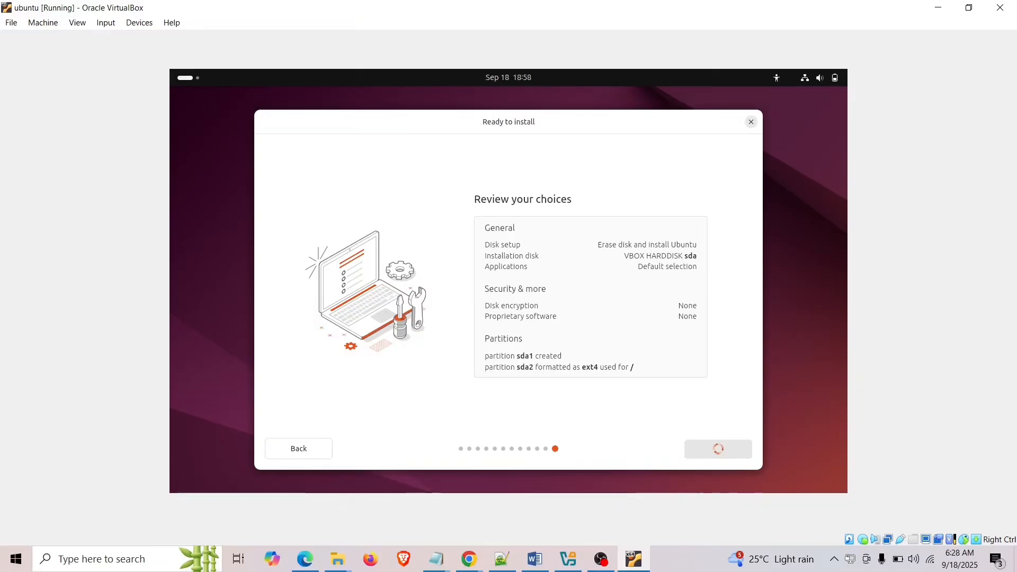
pyautogui.click(718, 448)
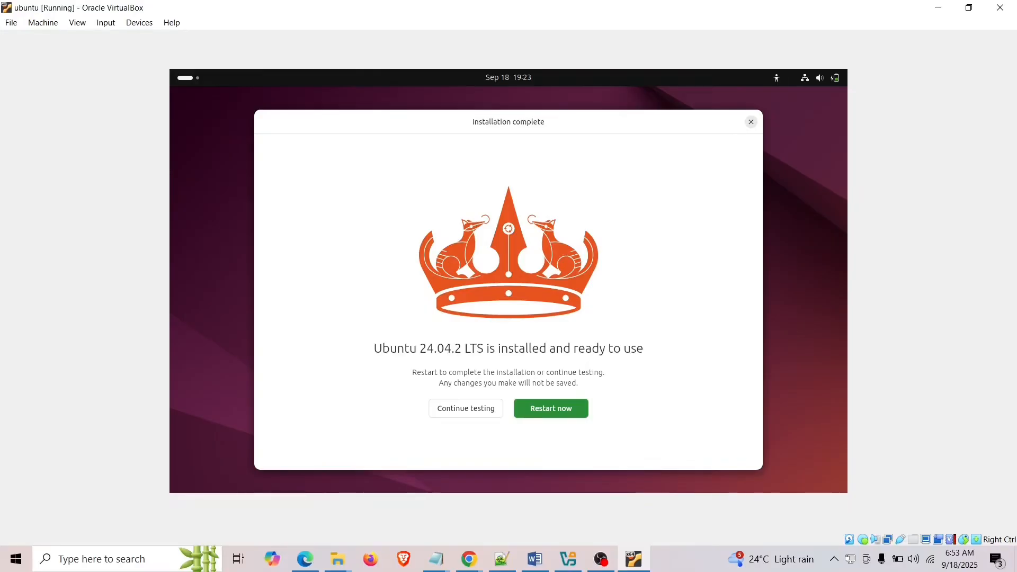
# - Restart the installed system and log in as the ubuntu user
pyautogui.click(549, 408)
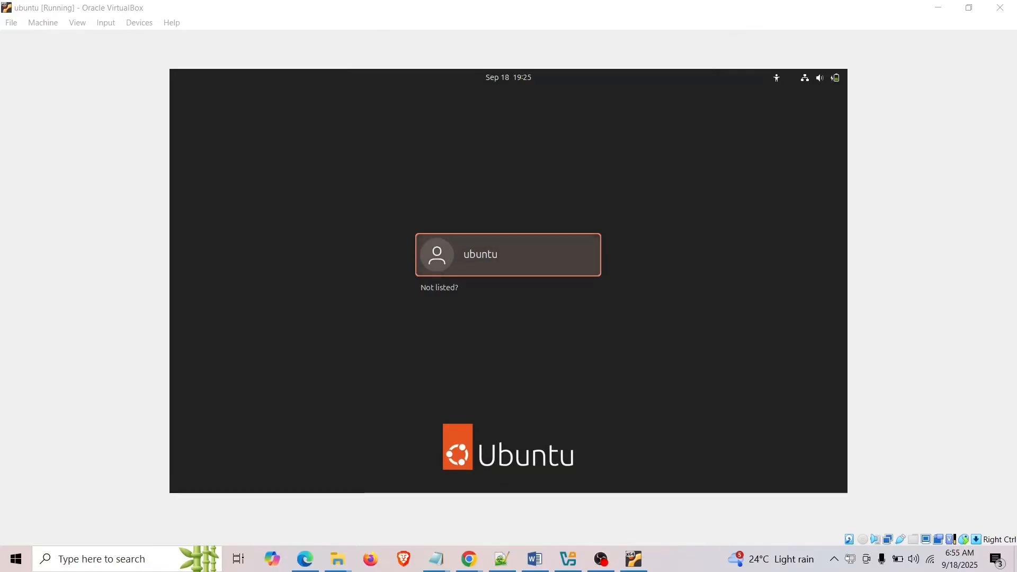
pyautogui.click(507, 254)
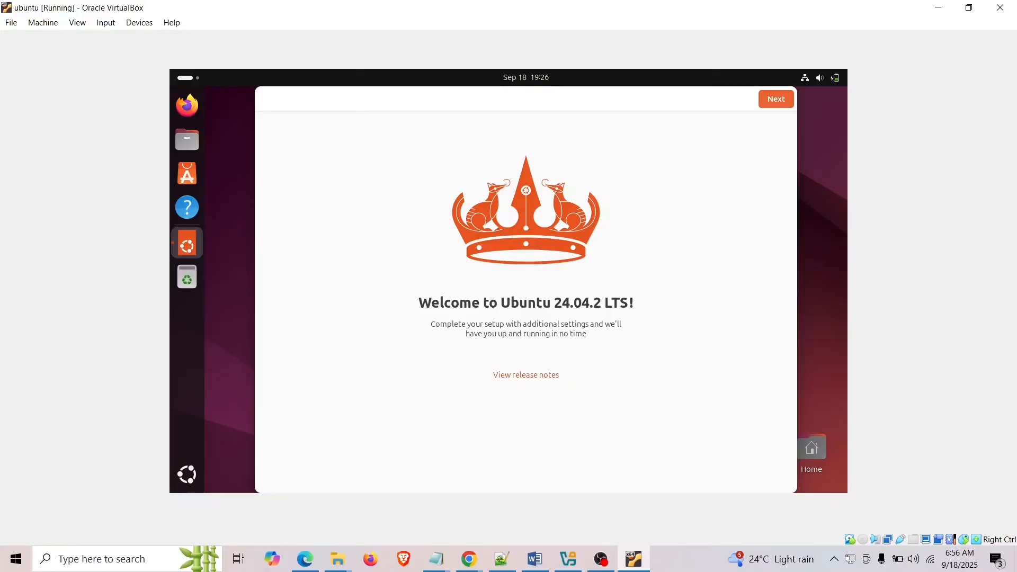
# - Step through welcome setup: skip Ubuntu Pro, choose 'No, don't share system data', and finish
pyautogui.click(775, 99)
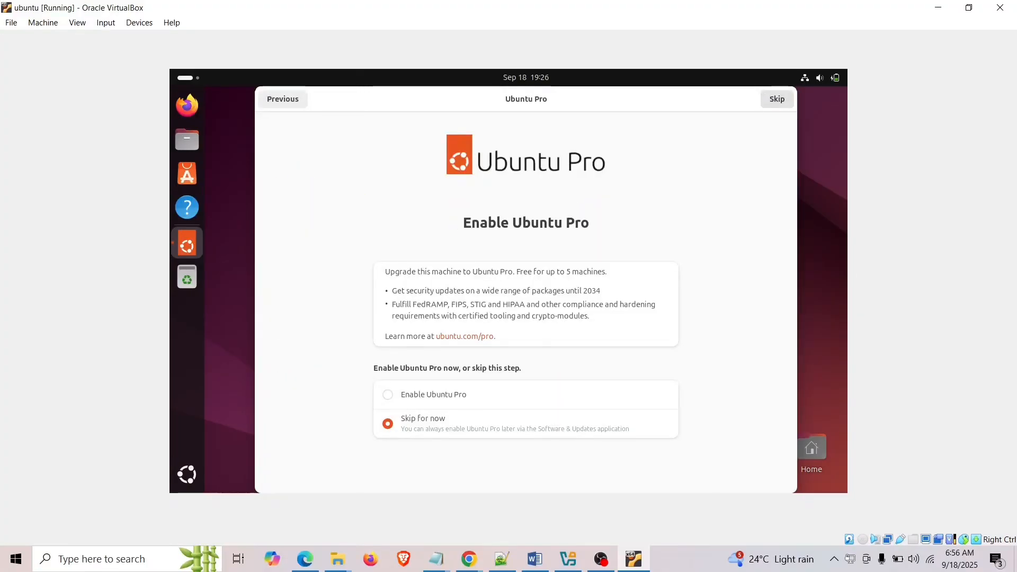
pyautogui.click(777, 99)
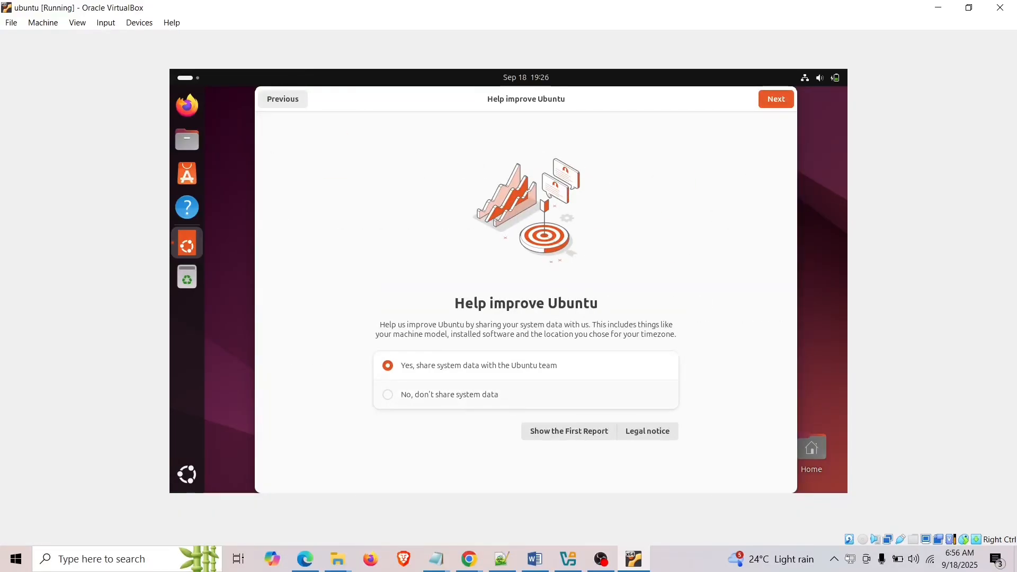
pyautogui.click(387, 394)
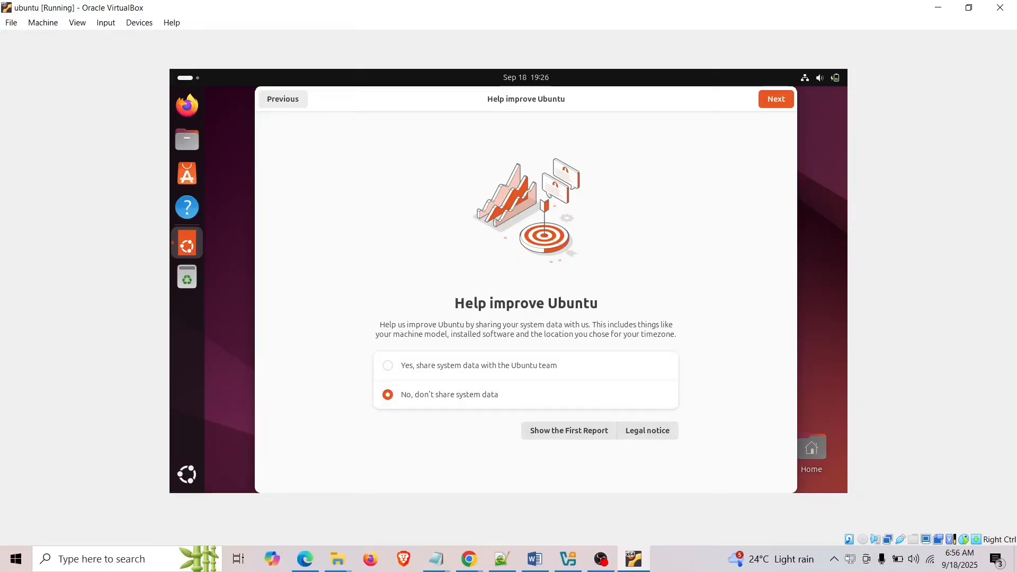
pyautogui.click(776, 98)
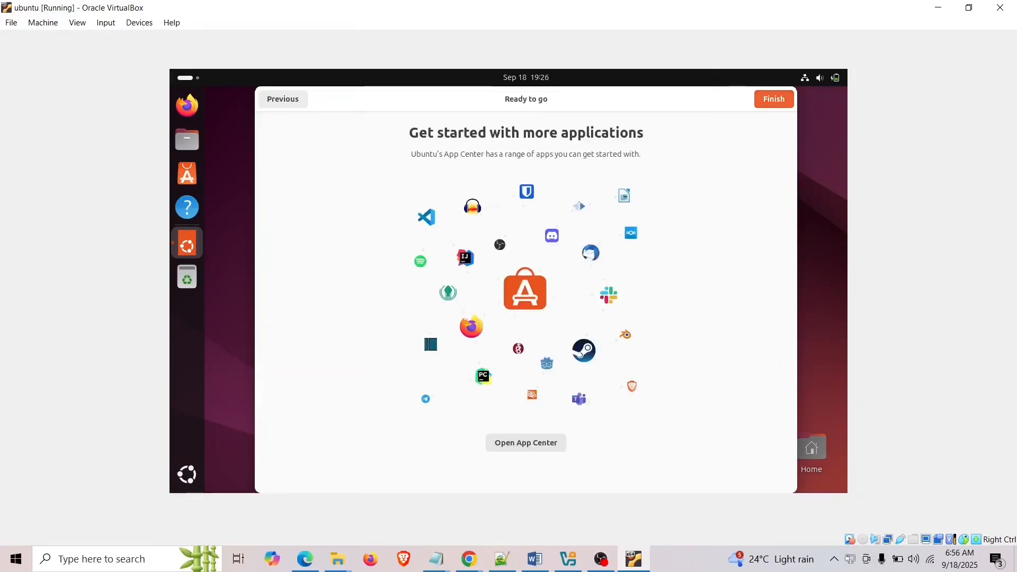
pyautogui.click(772, 99)
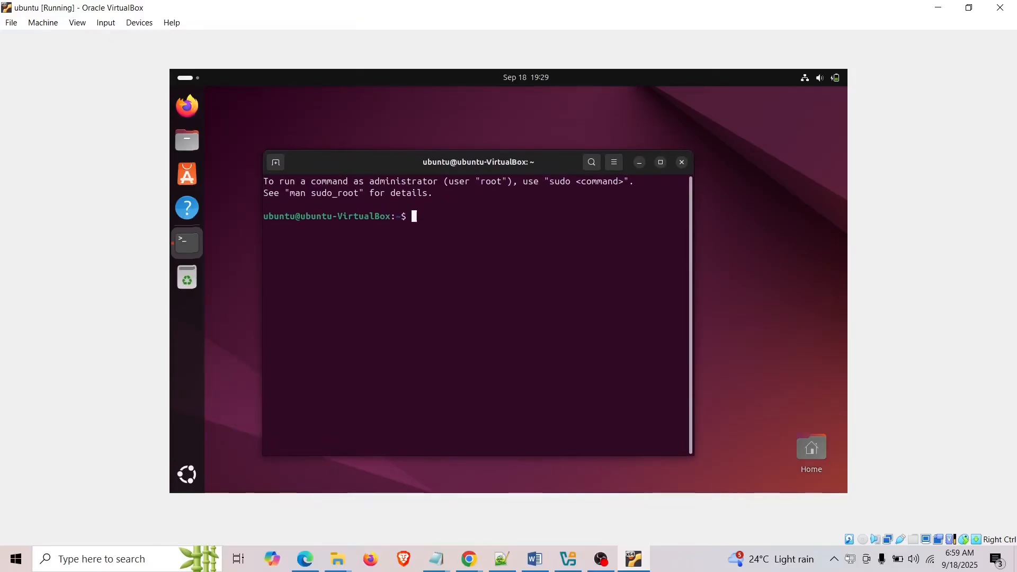
# - Run 'sudo apt update && sudo apt upgrade -y' to completion, then close the terminal
pyautogui.write('sudo apt update && sudo apt upgrade -y')
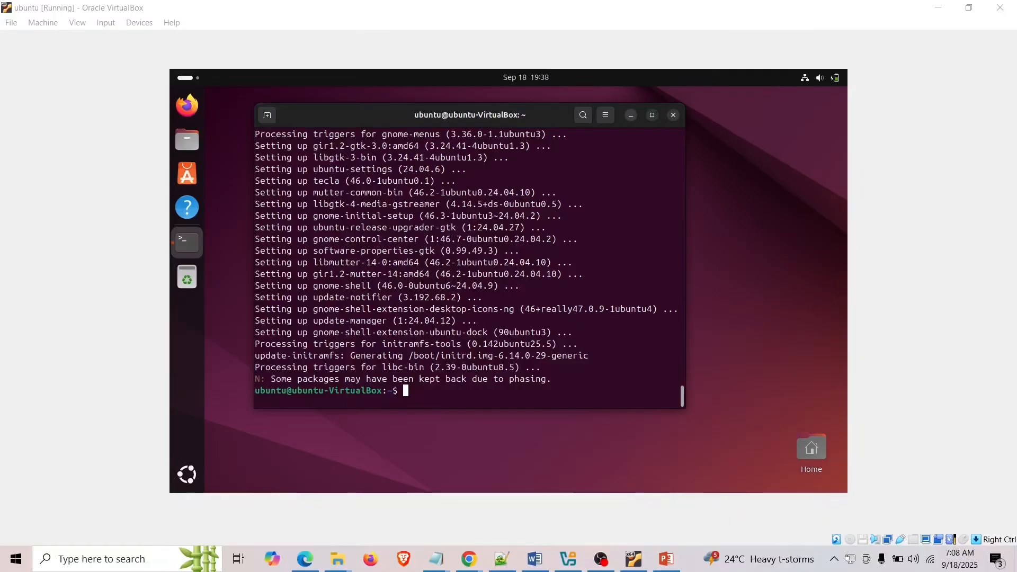
pyautogui.click(673, 114)
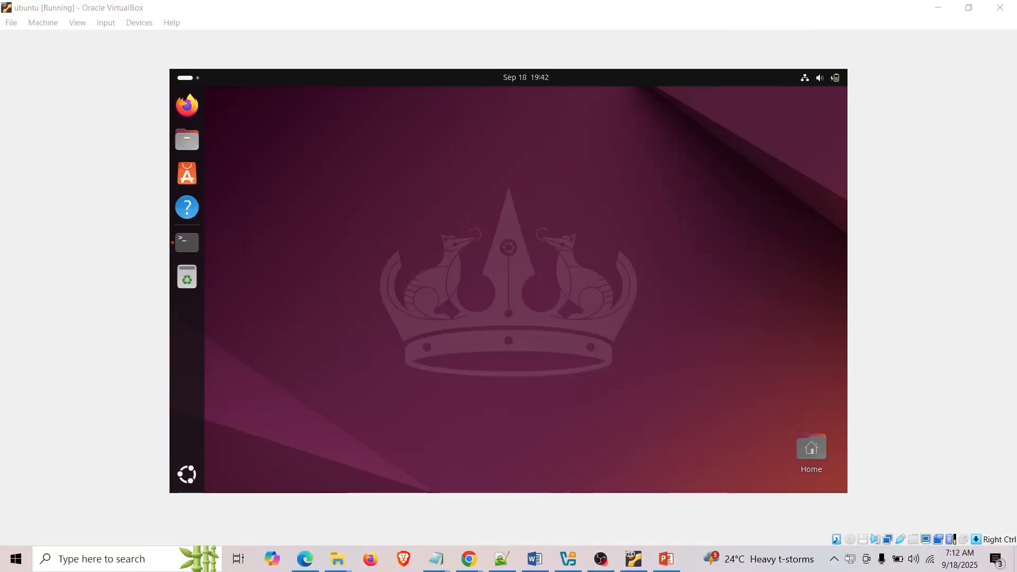